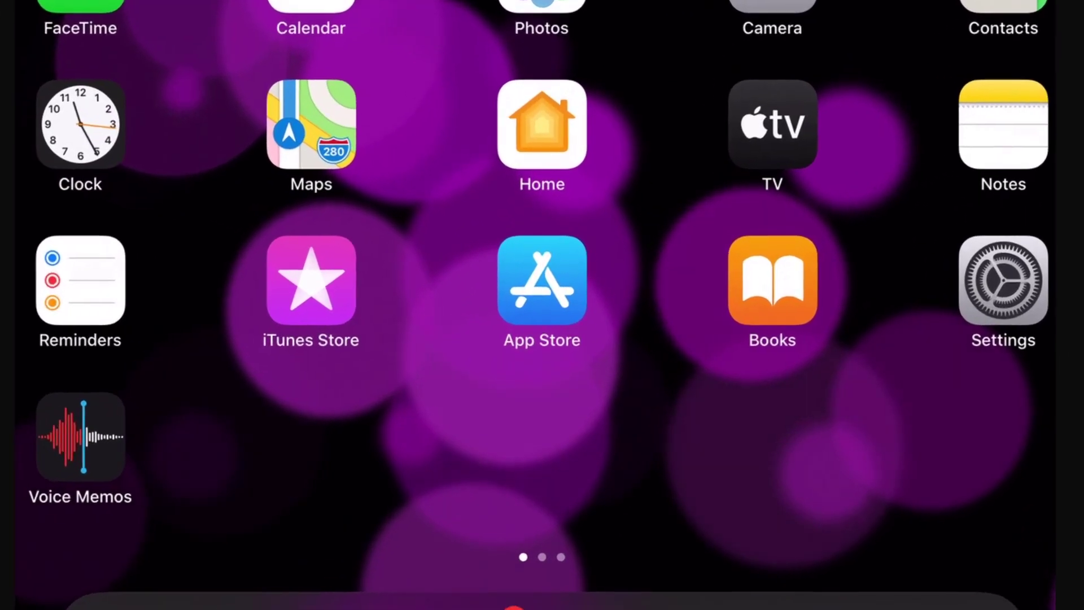
Search the App Store for 'Google meet' and install the Google Meet app
{"action": "left_click", "coordinate": [541, 280]}
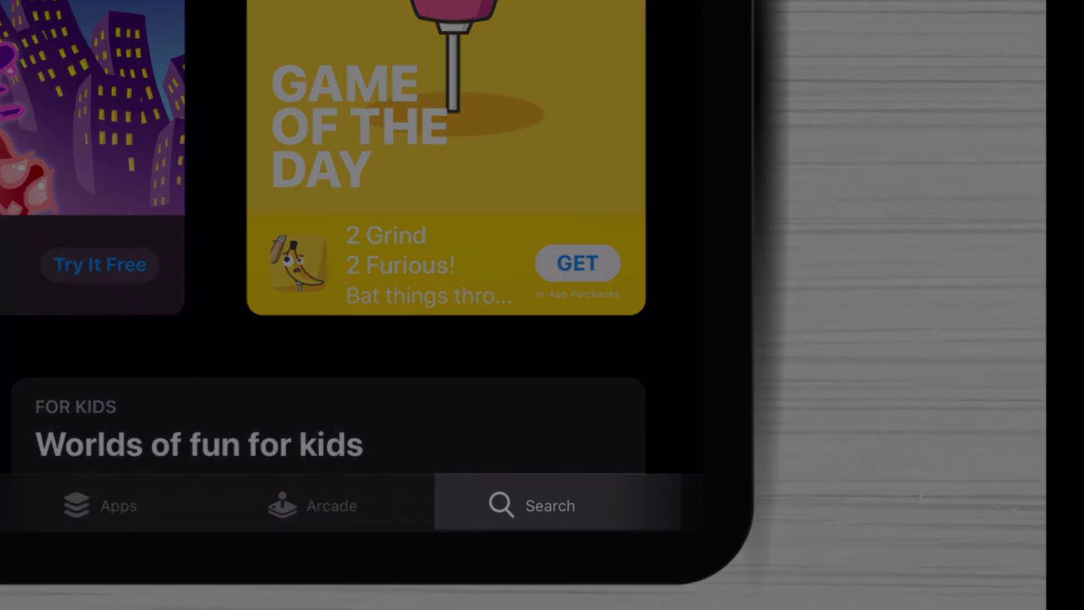
{"action": "left_click", "coordinate": [557, 505]}
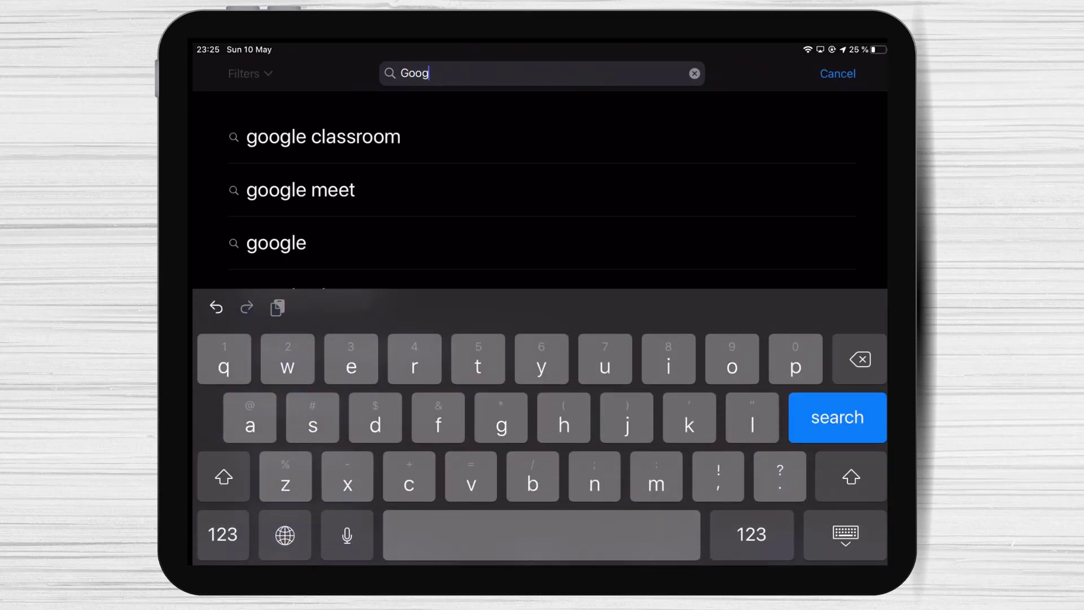
{"action": "left_click", "coordinate": [301, 190]}
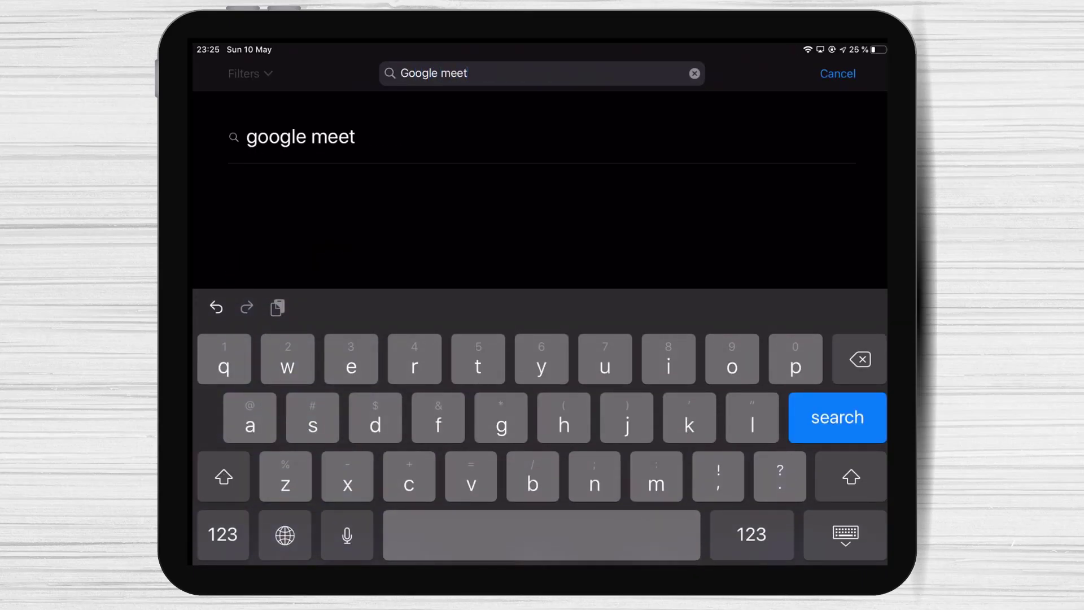
{"action": "left_click", "coordinate": [836, 417]}
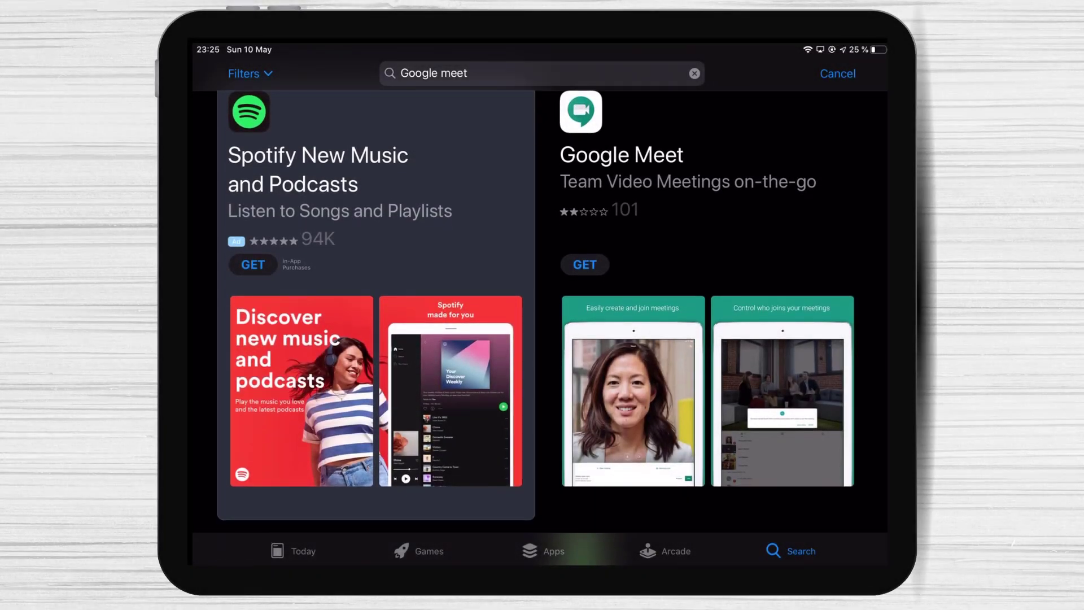
{"action": "left_click", "coordinate": [583, 264]}
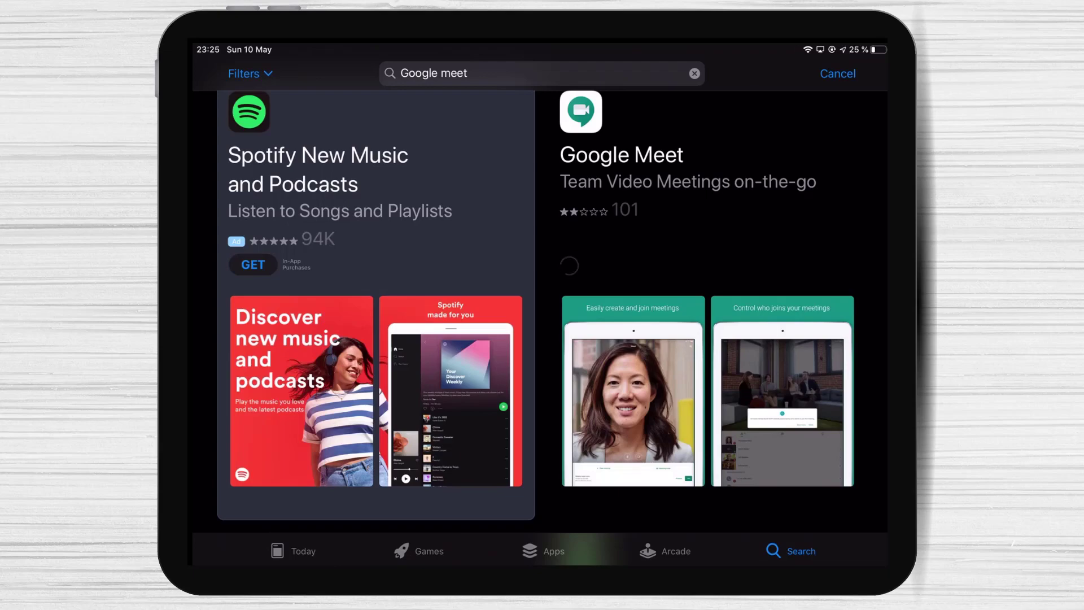
{"action": "left_click", "coordinate": [569, 264]}
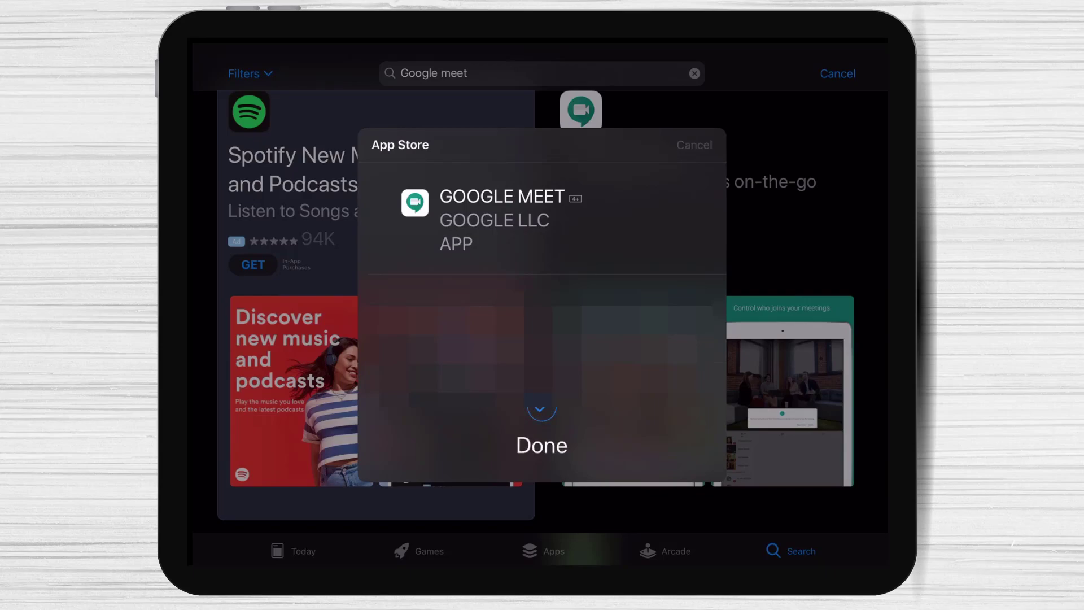
{"action": "left_click", "coordinate": [541, 445]}
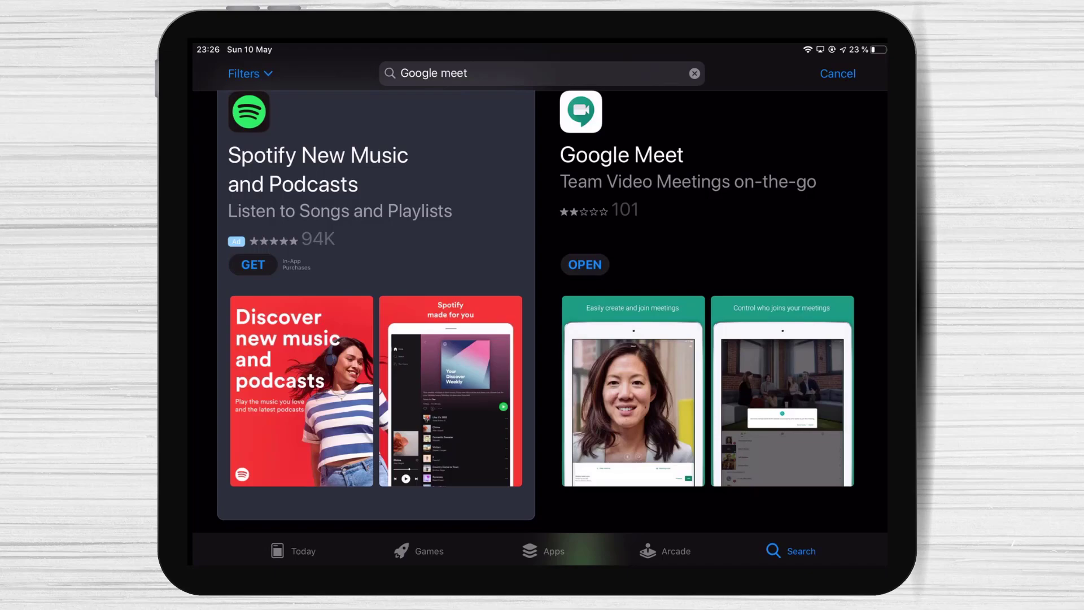
Launch Google Meet, pass the welcome screen, and allow camera and microphone access
{"action": "left_click", "coordinate": [584, 265]}
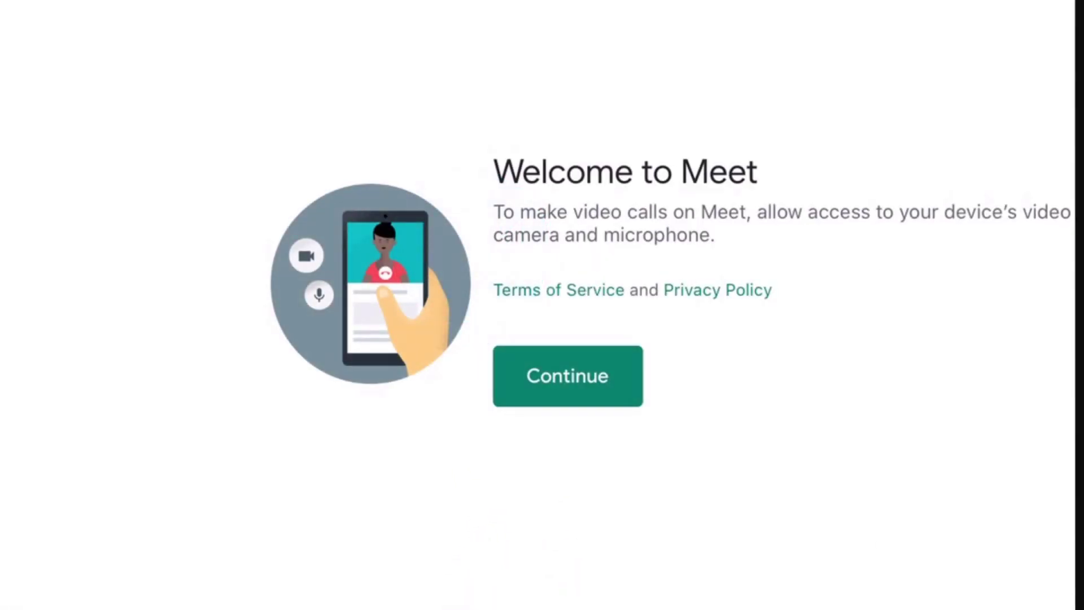
{"action": "left_click", "coordinate": [567, 376]}
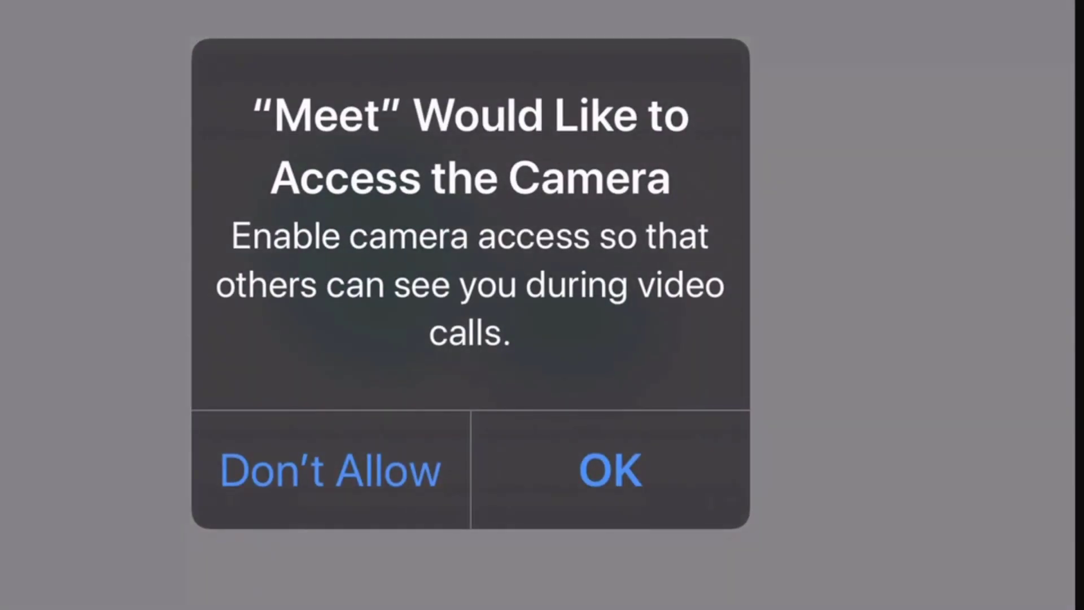
{"action": "left_click", "coordinate": [609, 469]}
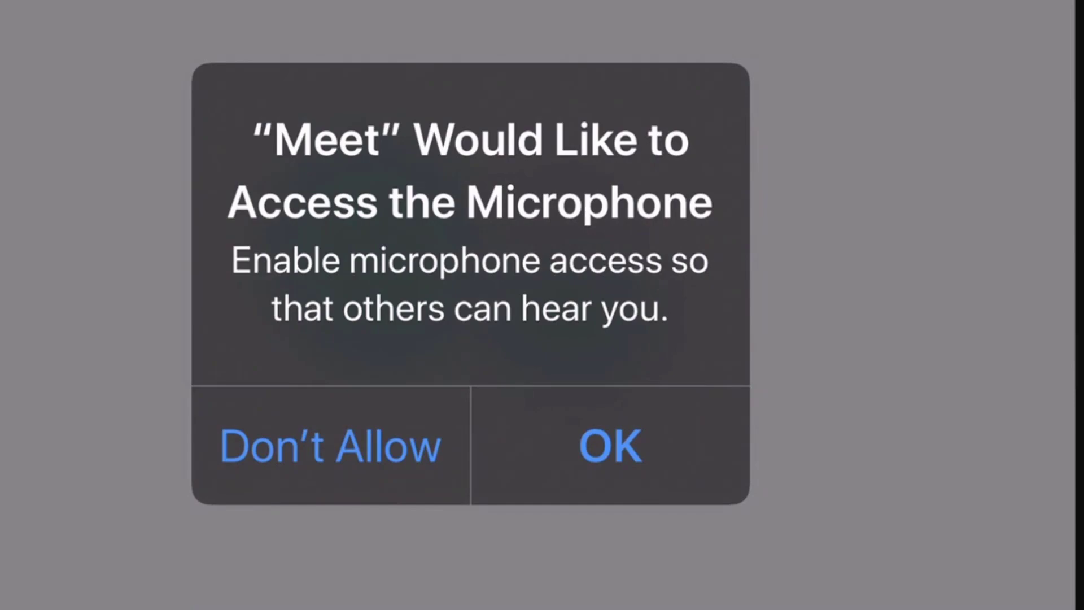
{"action": "left_click", "coordinate": [607, 444]}
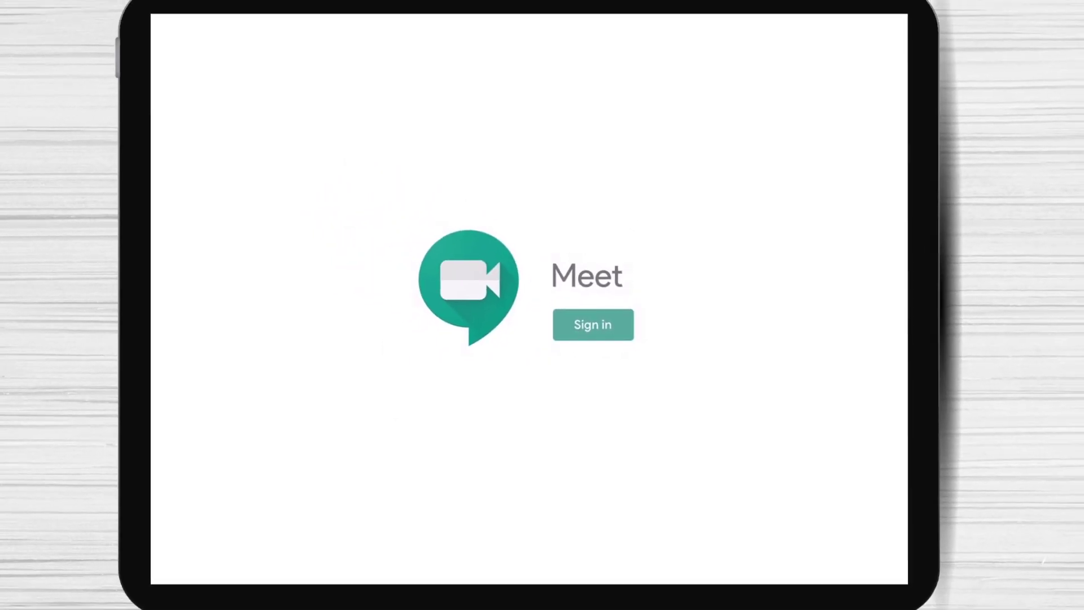
Sign in with another account via google.com and choose Create account, For myself
{"action": "left_click", "coordinate": [592, 324]}
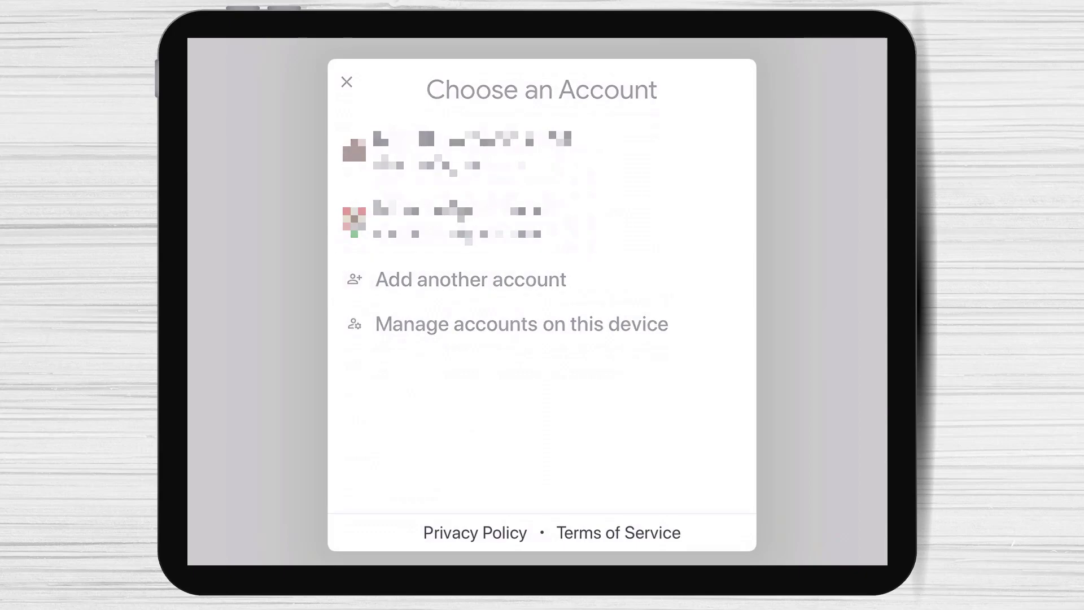
{"action": "left_click", "coordinate": [463, 151]}
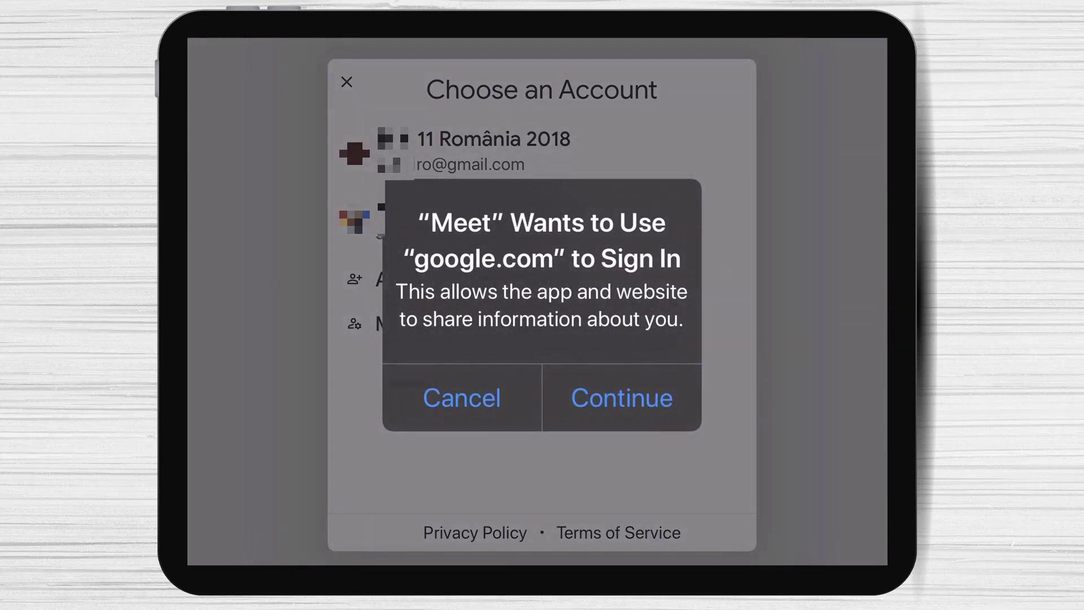
{"action": "left_click", "coordinate": [620, 398]}
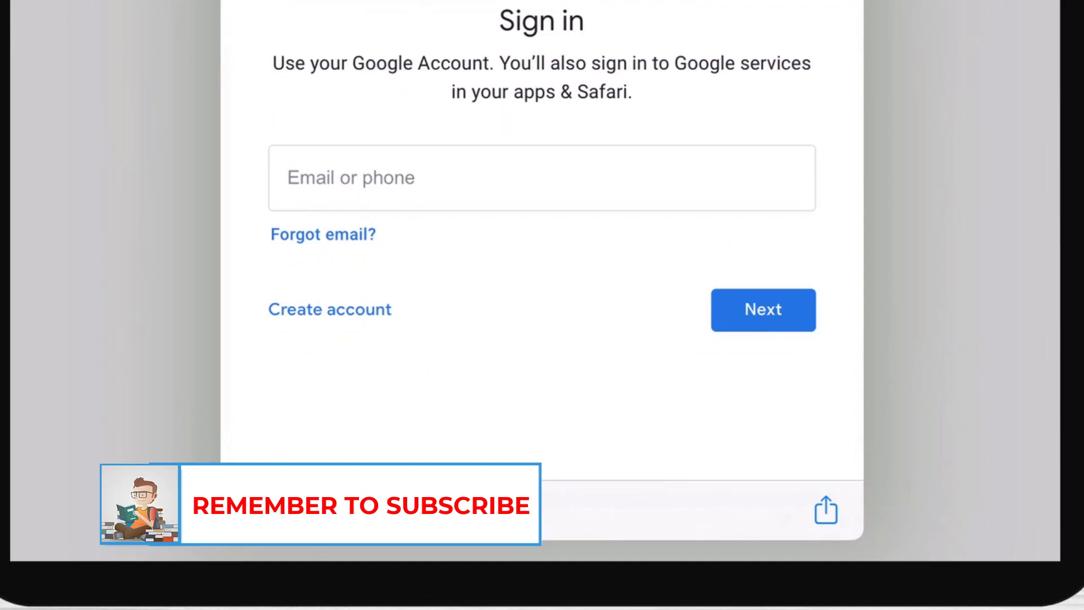
{"action": "left_click", "coordinate": [330, 309]}
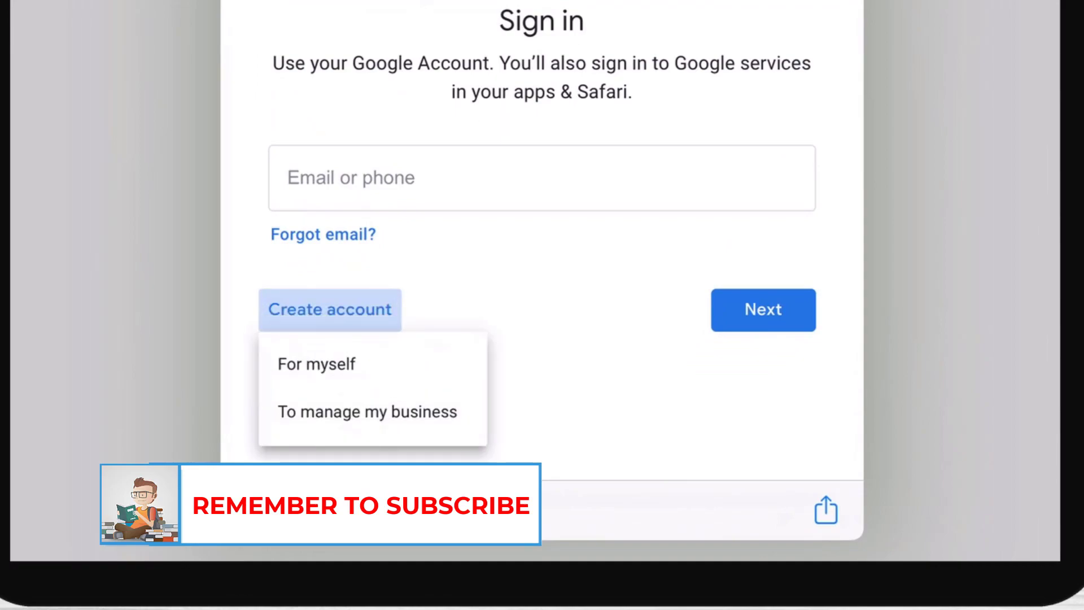
{"action": "left_click", "coordinate": [316, 363]}
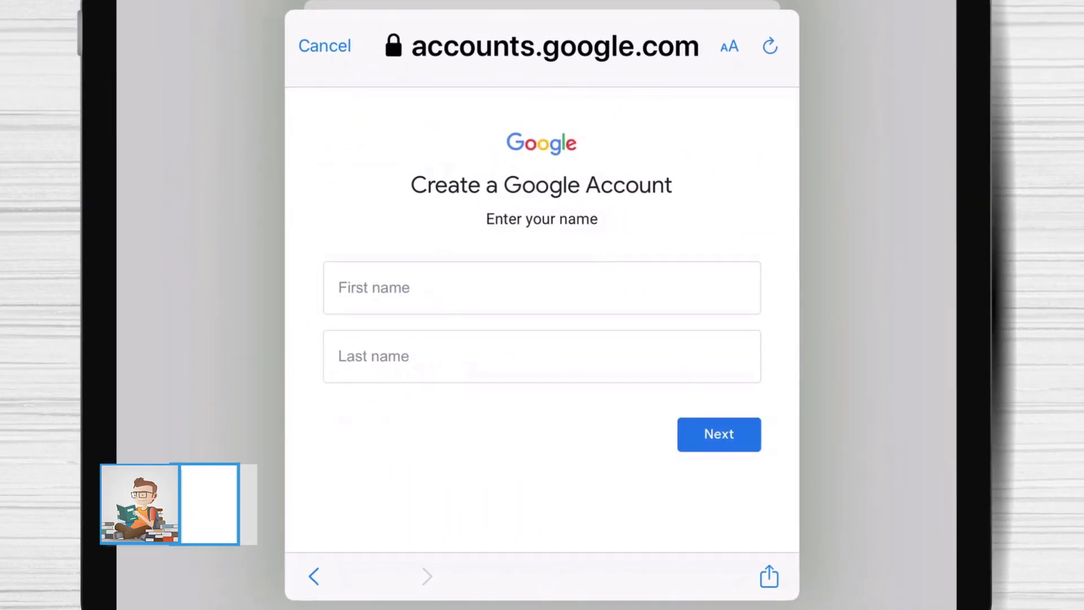
Enter the name 'Ipad', then fill in the birth day and month
{"action": "type", "text": "Ipad test"}
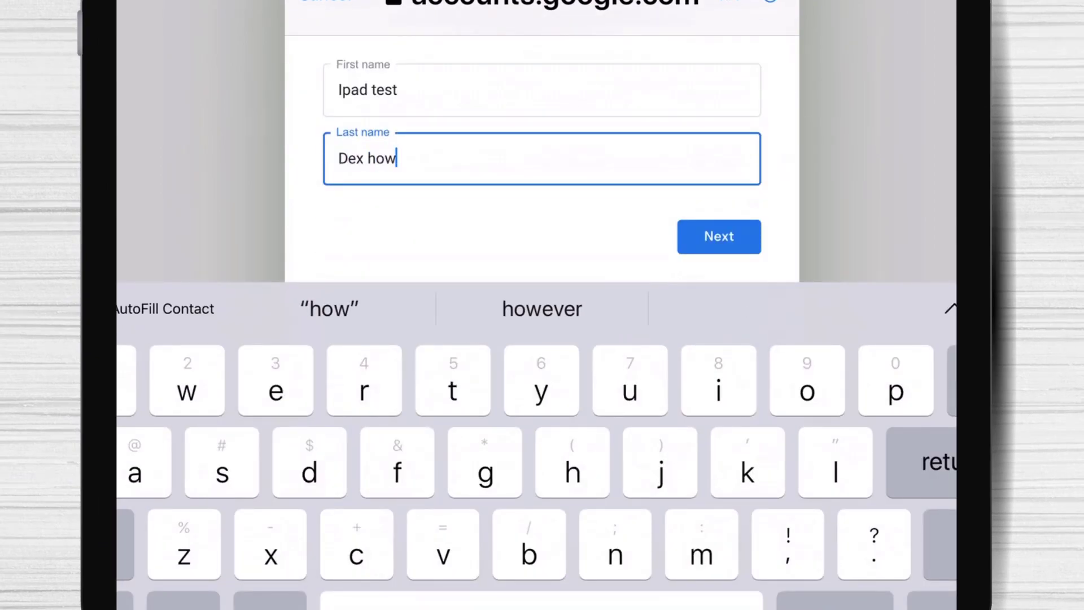
{"action": "left_click", "coordinate": [718, 236]}
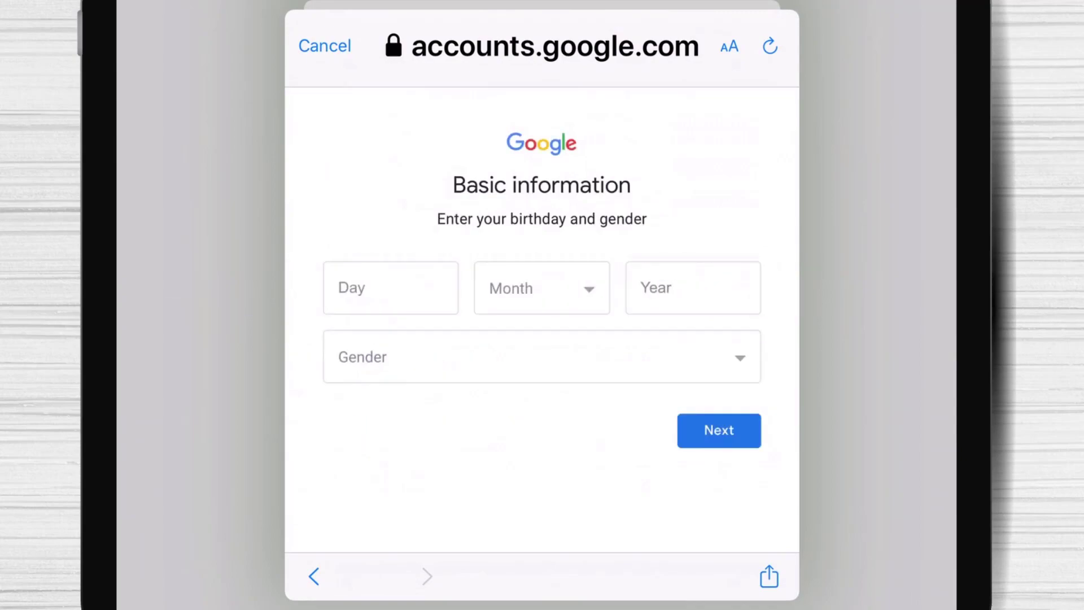
{"action": "left_click", "coordinate": [541, 287]}
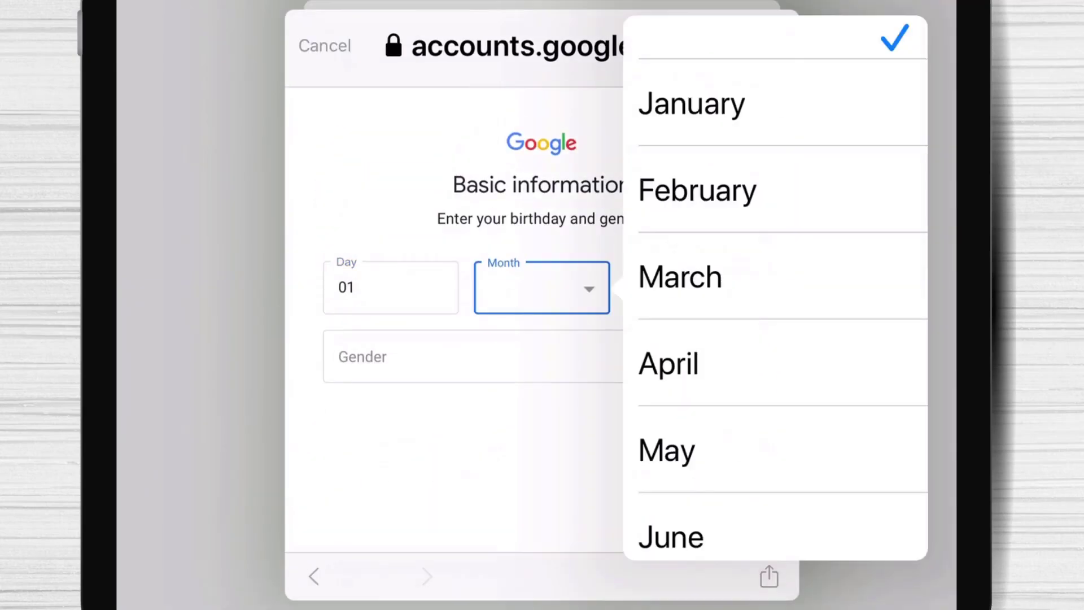
{"action": "left_click", "coordinate": [690, 103]}
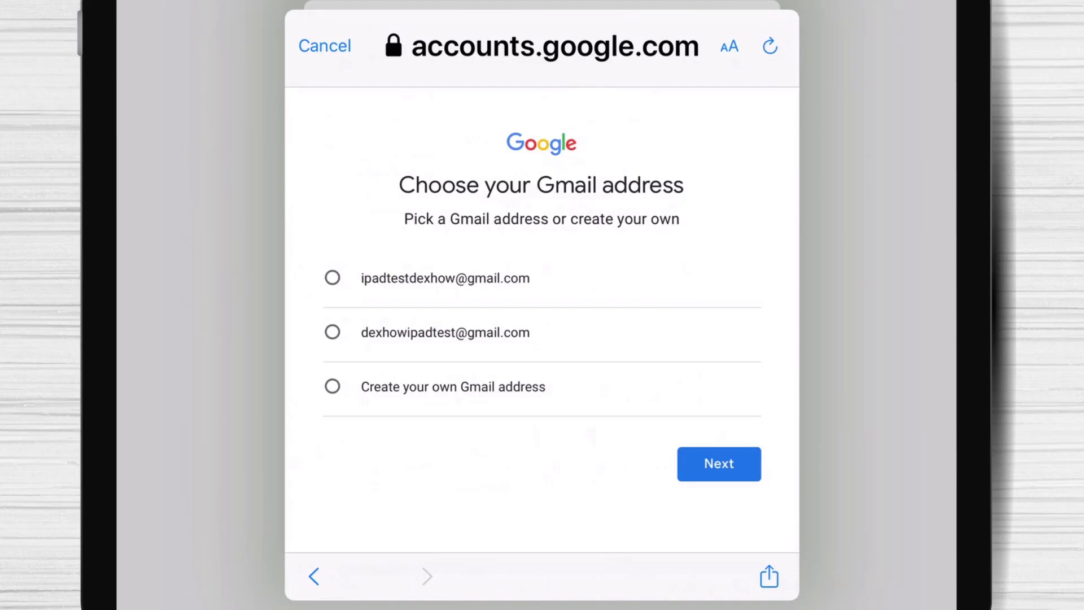
Choose the second suggested Gmail address, set a password, and accept adding the phone number
{"action": "left_click", "coordinate": [332, 332]}
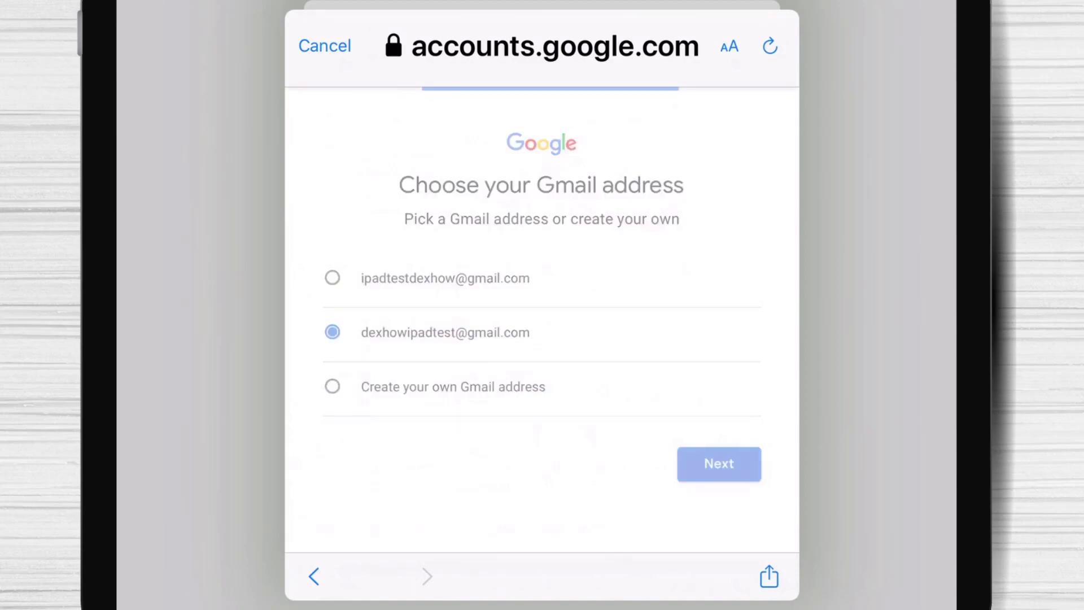
{"action": "left_click", "coordinate": [718, 464]}
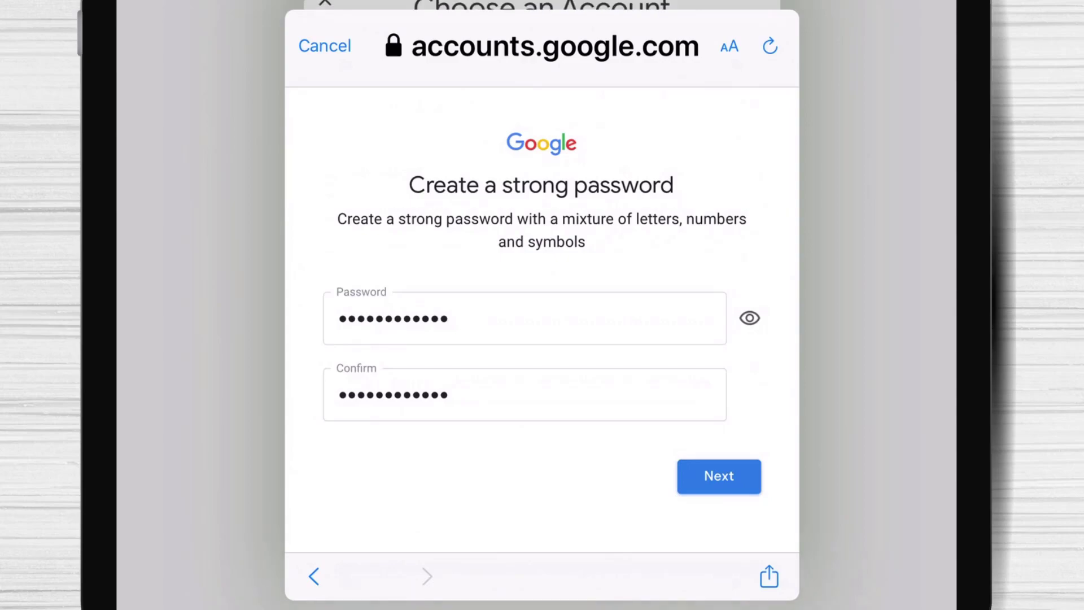
{"action": "left_click", "coordinate": [717, 475]}
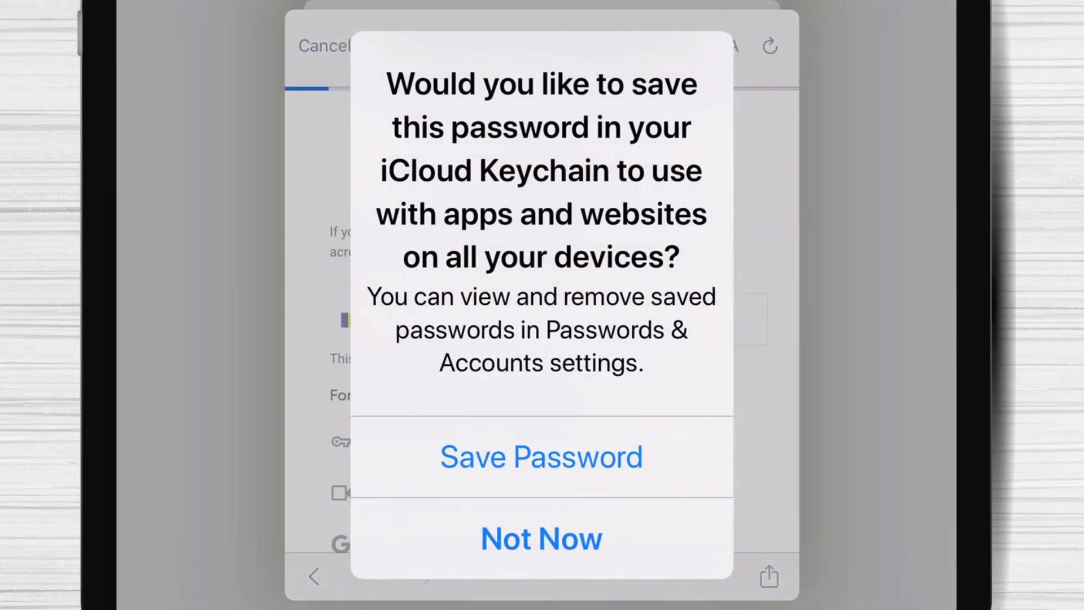
{"action": "left_click", "coordinate": [541, 539]}
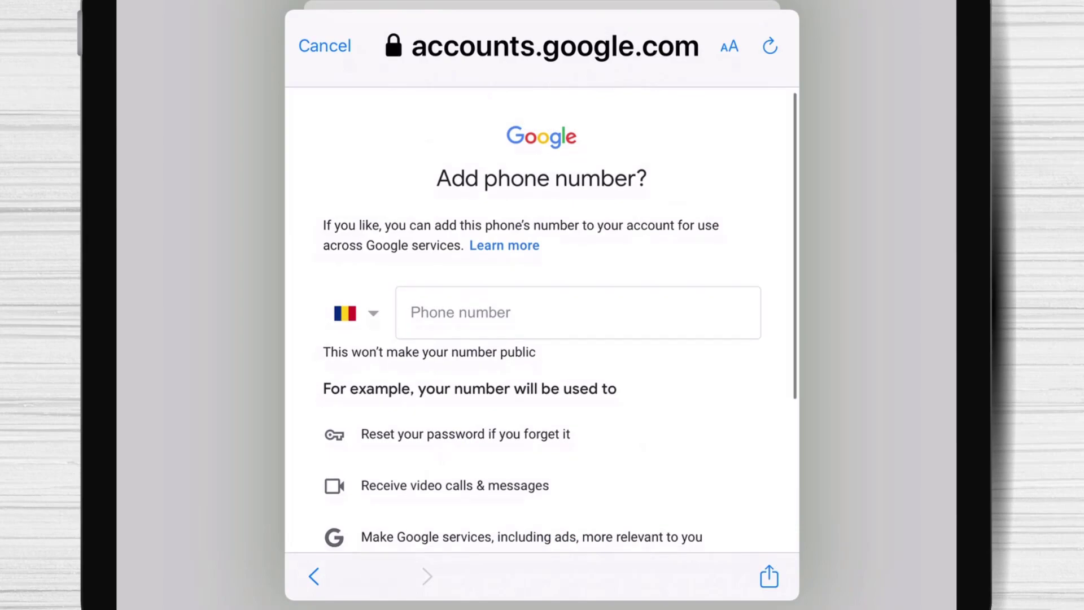
{"action": "scroll", "scroll_direction": "down", "scroll_amount": 3}
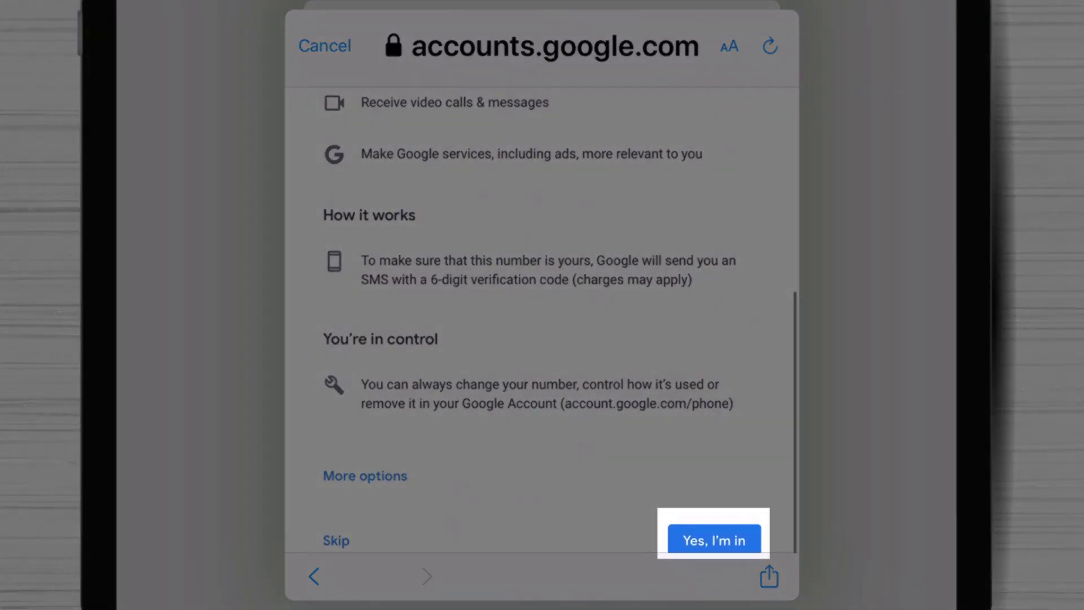
{"action": "left_click", "coordinate": [712, 540]}
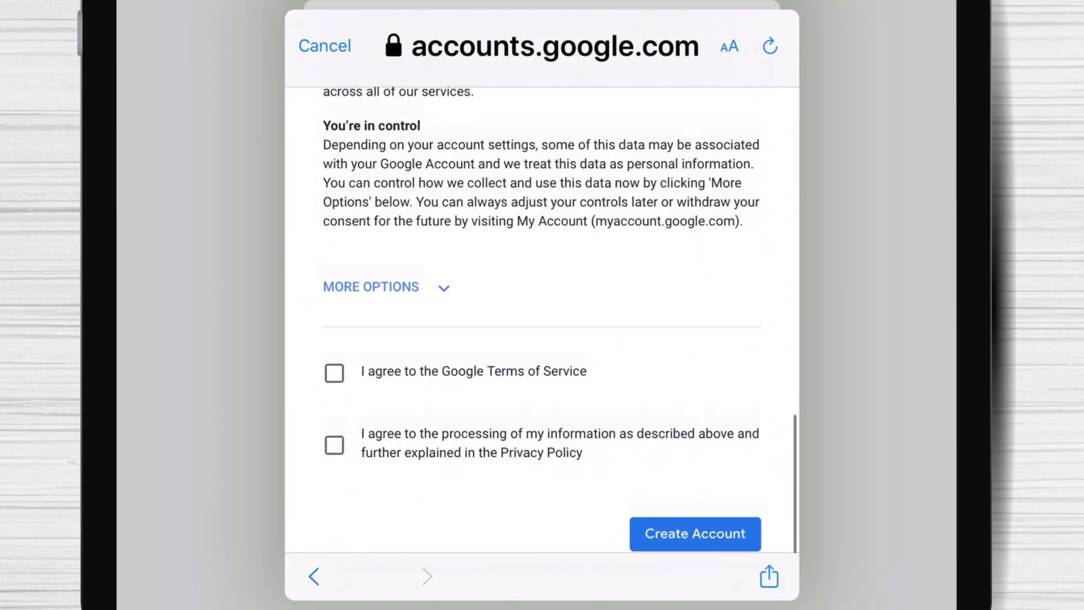
Agree to the Terms of Service and personal-information processing, and create the account
{"action": "left_click", "coordinate": [334, 372]}
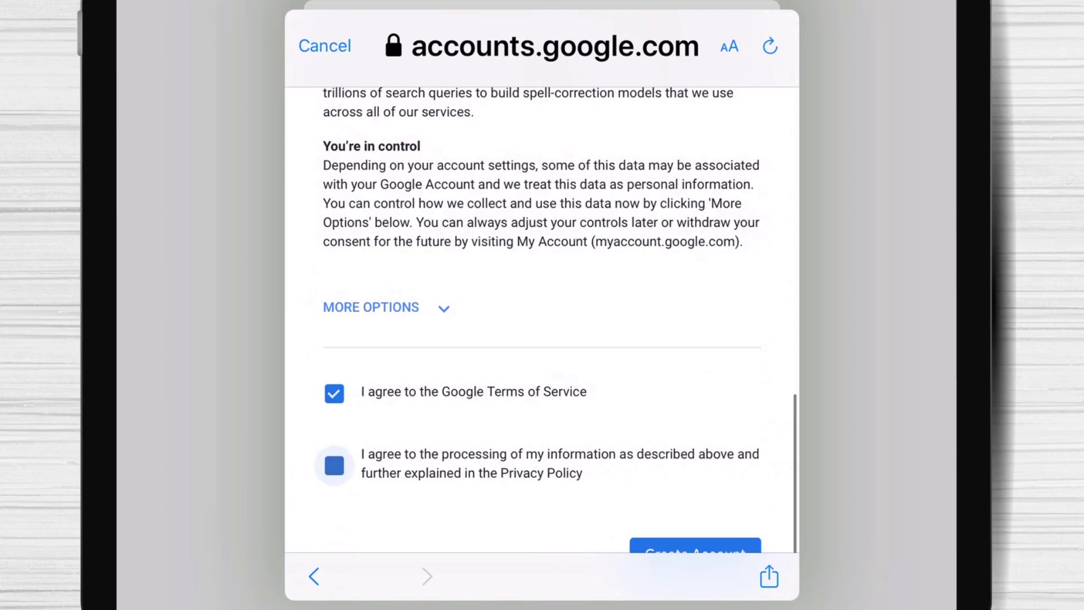
{"action": "left_click", "coordinate": [334, 466]}
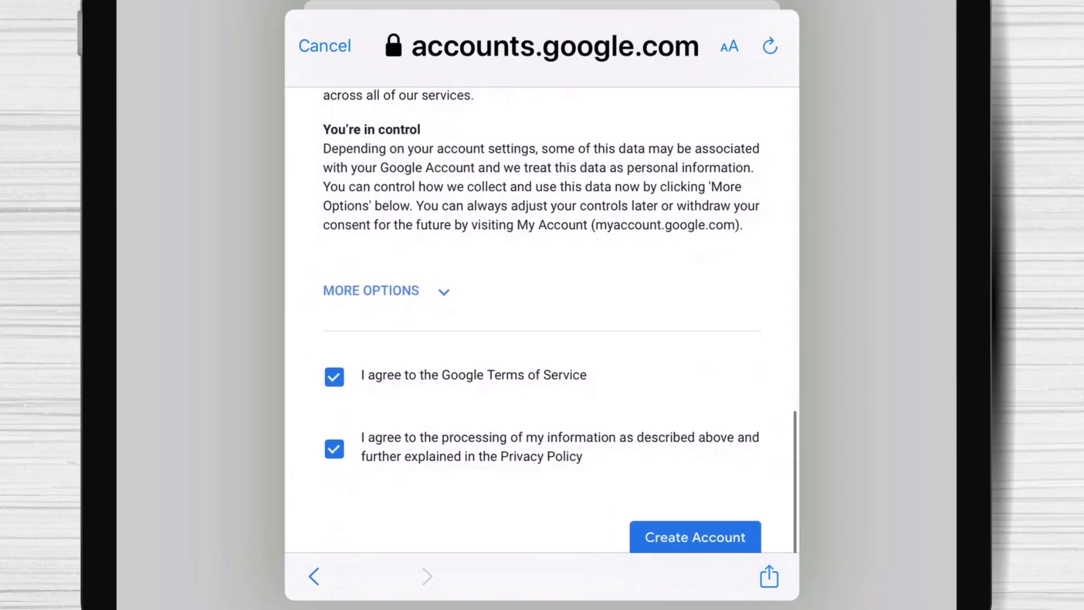
{"action": "left_click", "coordinate": [694, 537]}
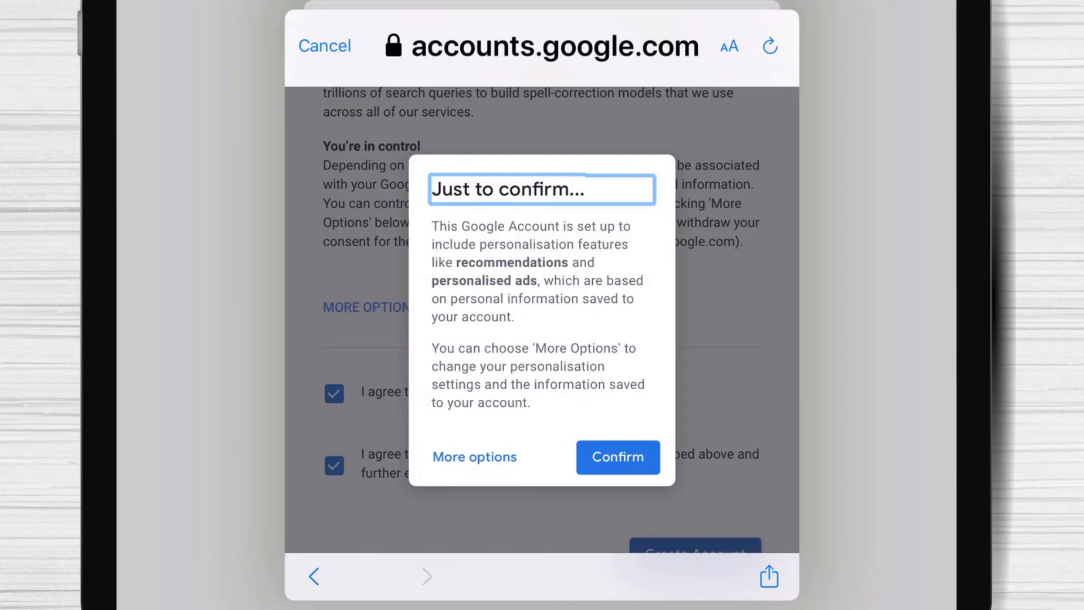
{"action": "left_click", "coordinate": [616, 459]}
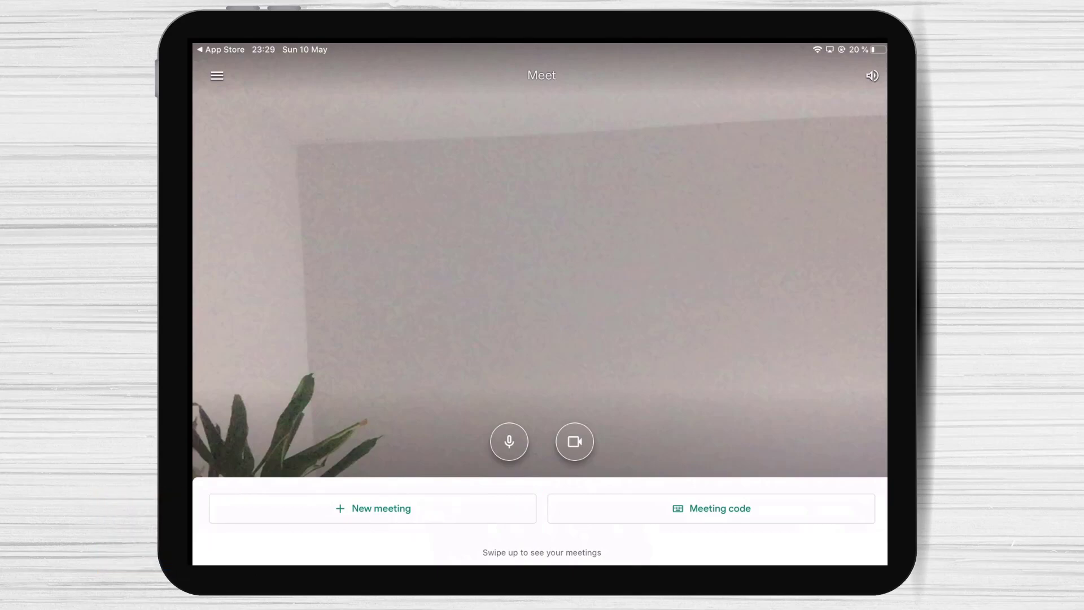
Return to the Meet home screen and toggle the microphone off and back on
{"action": "left_click", "coordinate": [871, 76]}
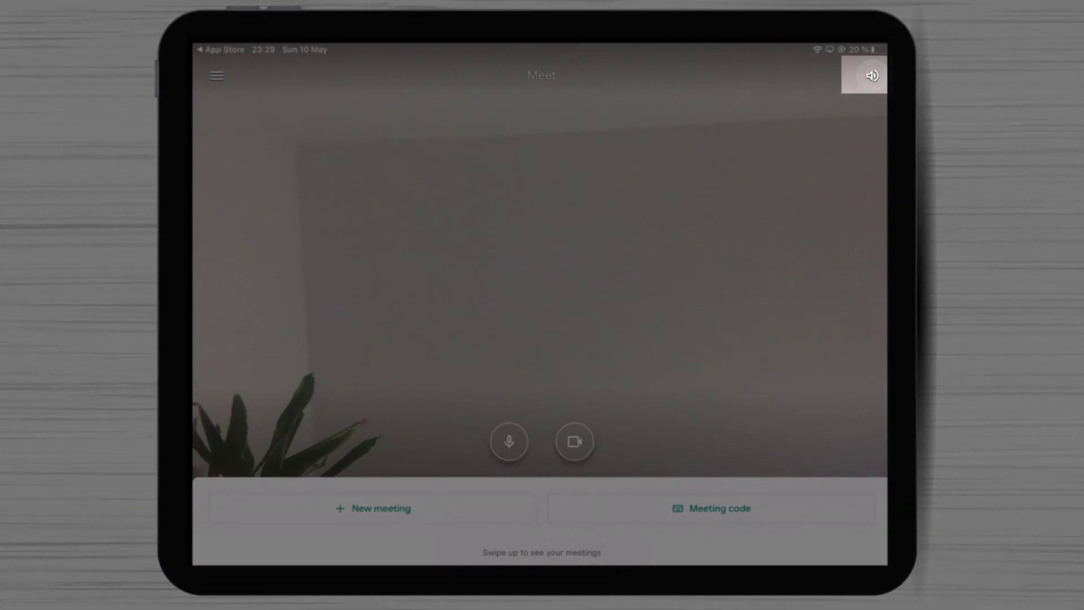
{"action": "left_click", "coordinate": [871, 74]}
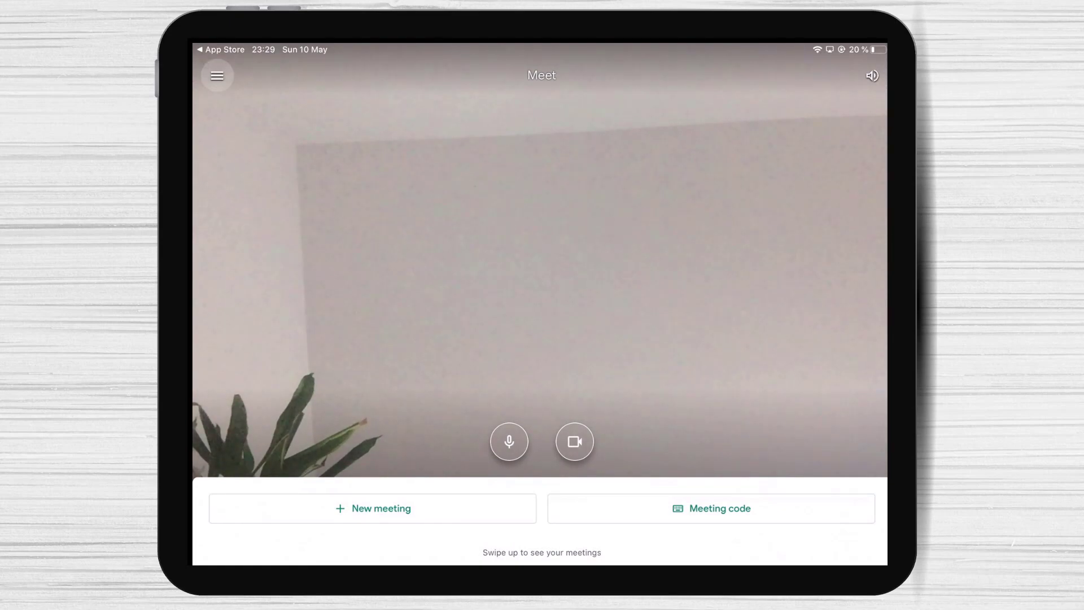
{"action": "left_click", "coordinate": [216, 75]}
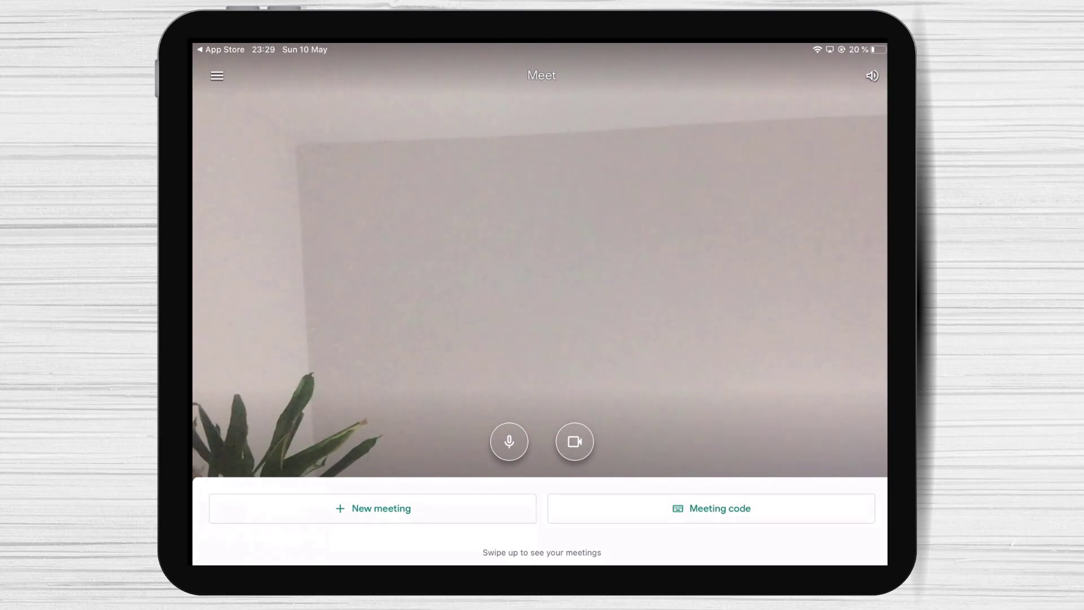
{"action": "left_click", "coordinate": [509, 441]}
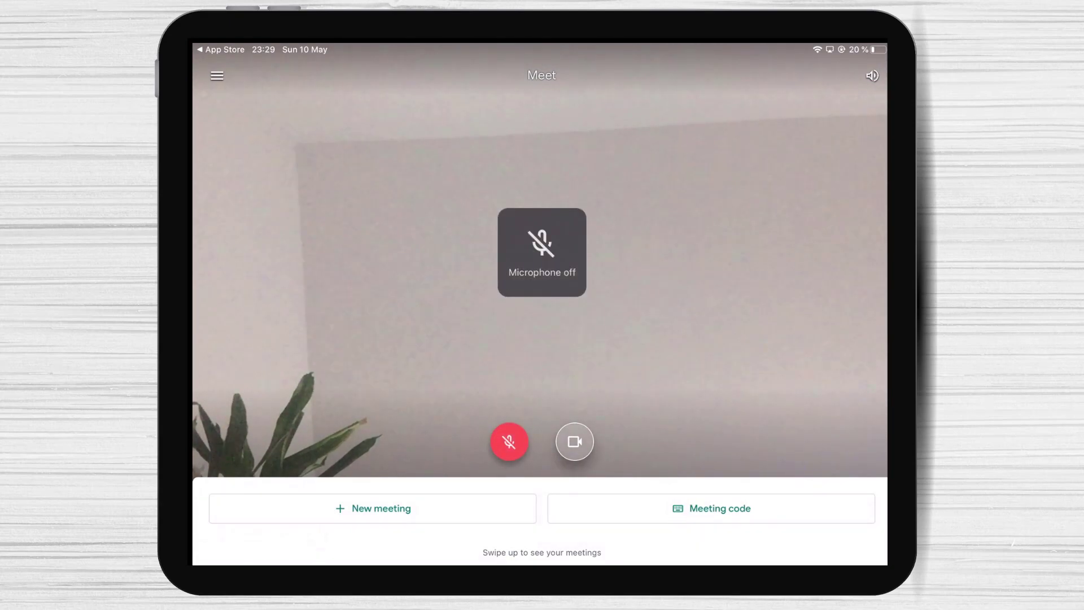
{"action": "left_click", "coordinate": [508, 441]}
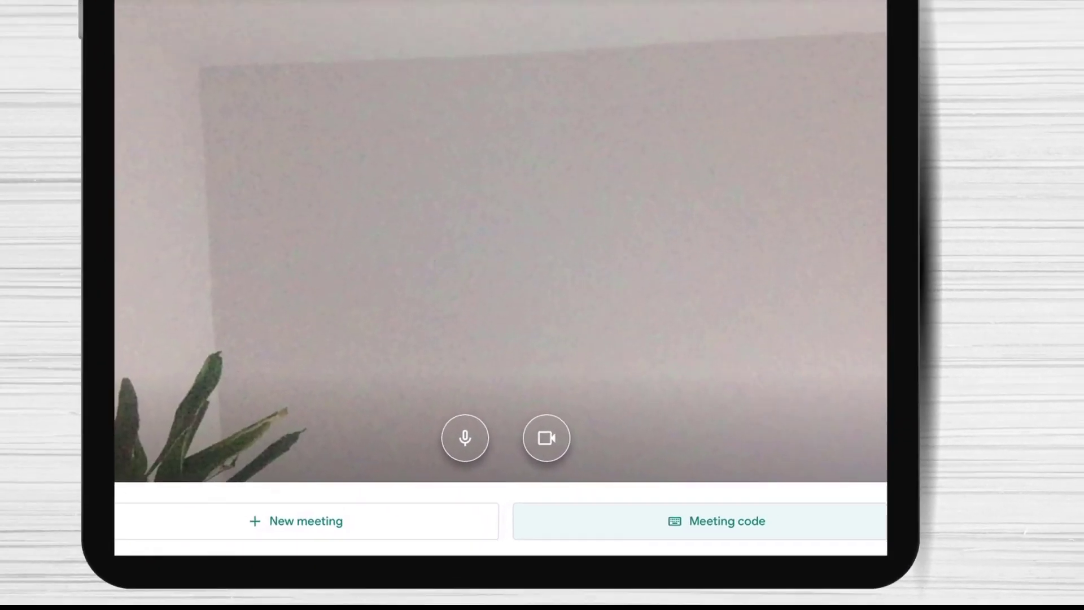
{"action": "left_click", "coordinate": [716, 521]}
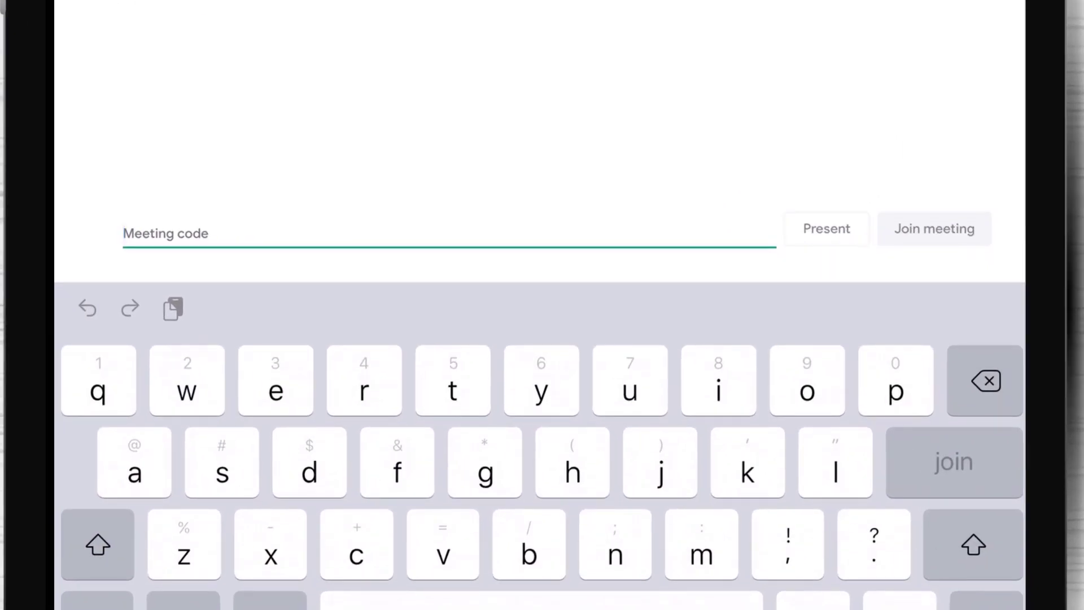
{"action": "type", "text": "neeywe"}
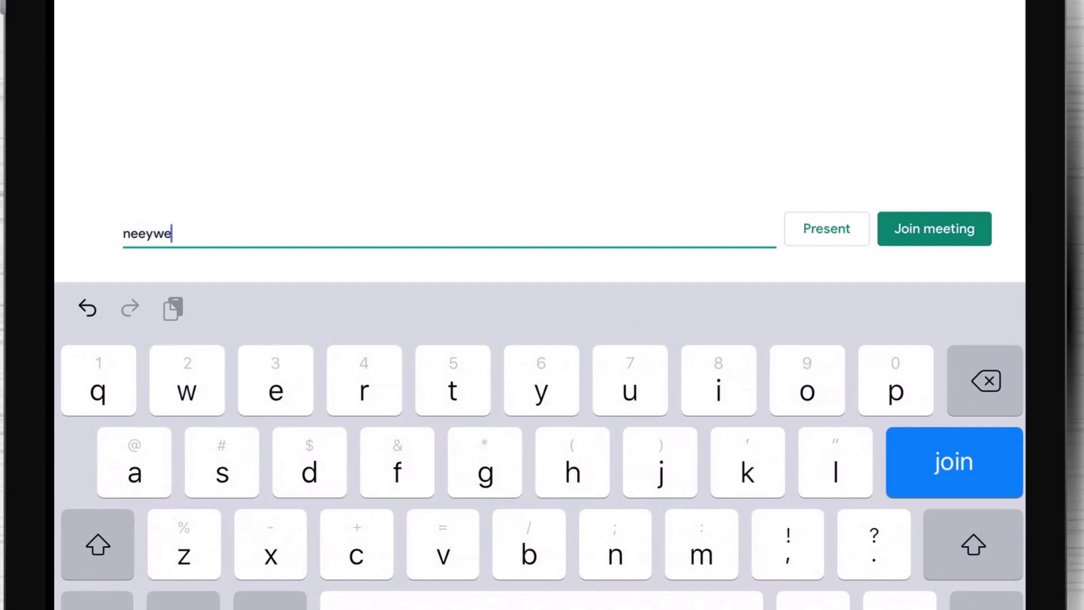
{"action": "type", "text": "cyvv"}
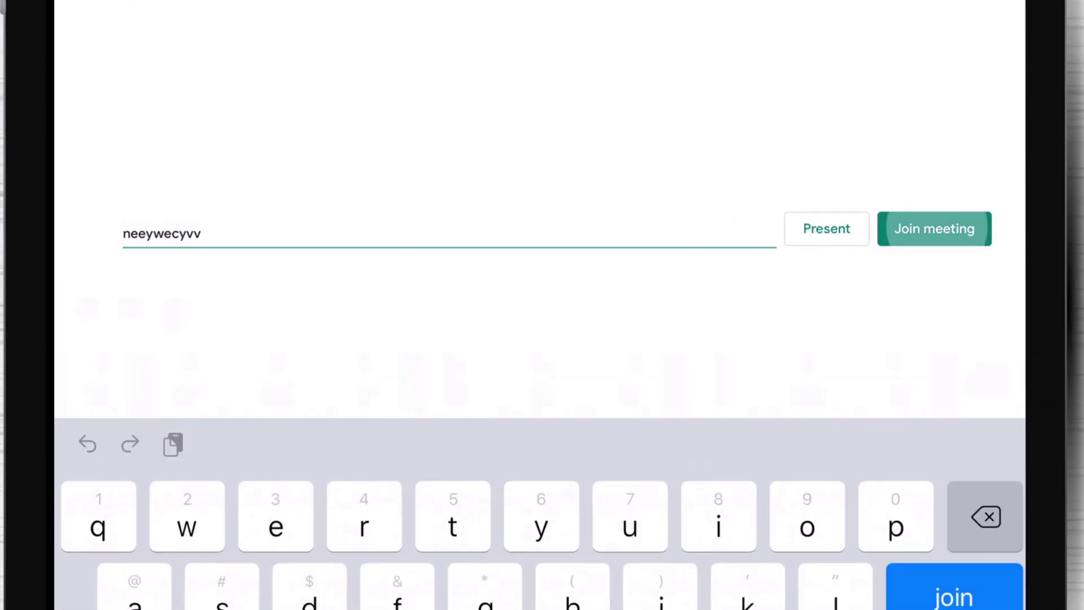
{"action": "left_click", "coordinate": [932, 228]}
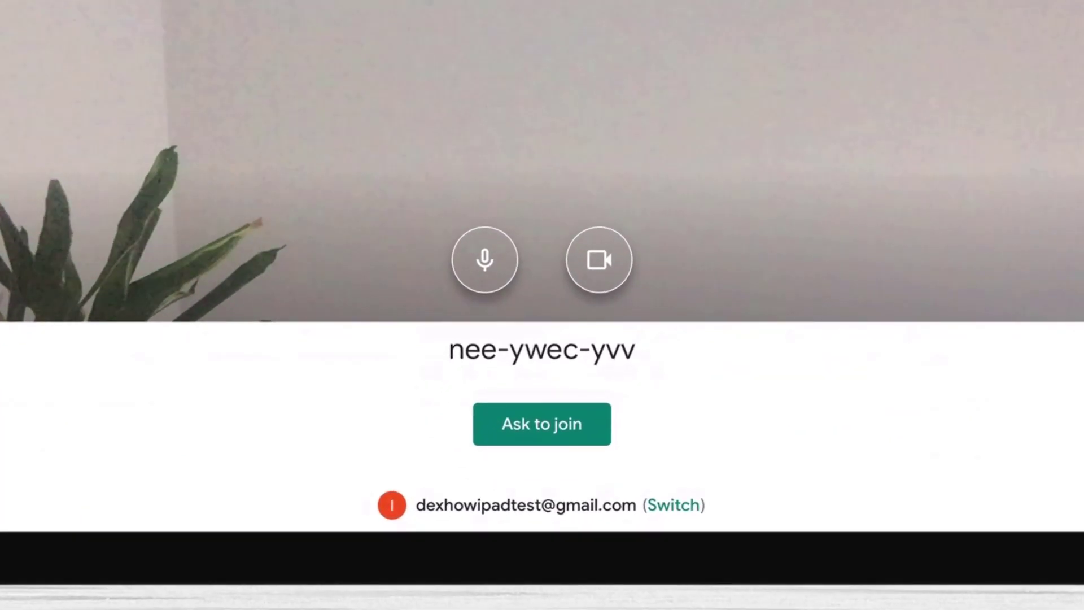
Mute the mic, toggle the camera off and on, then ask to join
{"action": "left_click", "coordinate": [484, 259]}
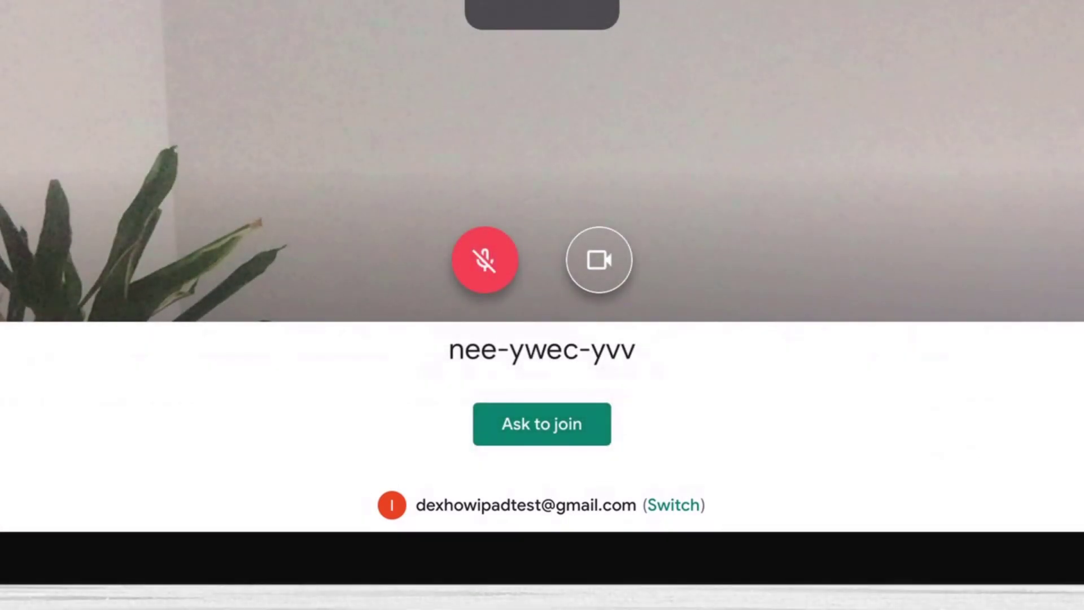
{"action": "left_click", "coordinate": [599, 259]}
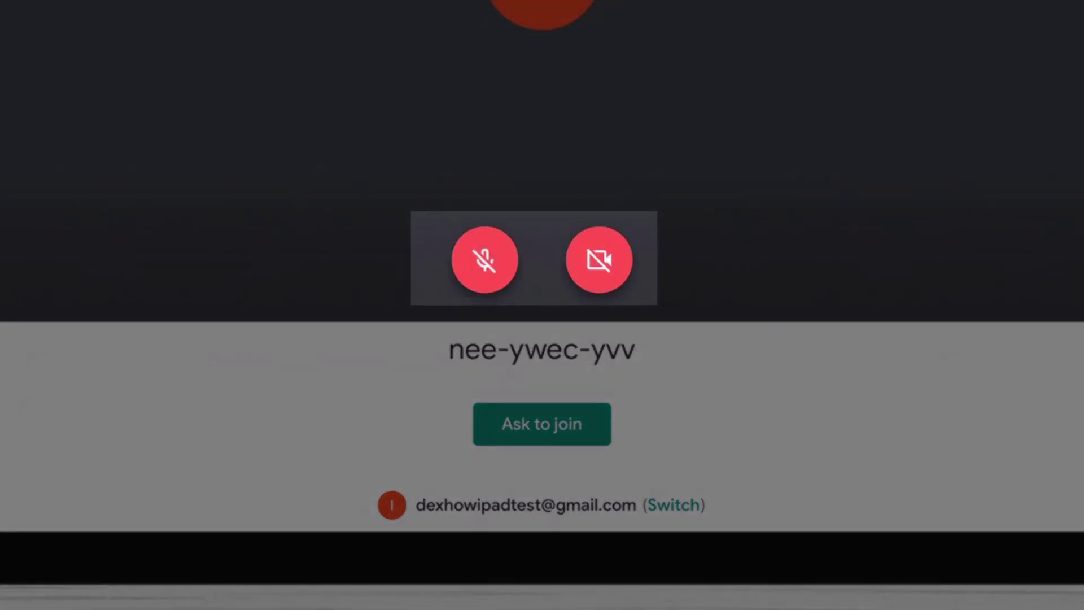
{"action": "left_click", "coordinate": [599, 259]}
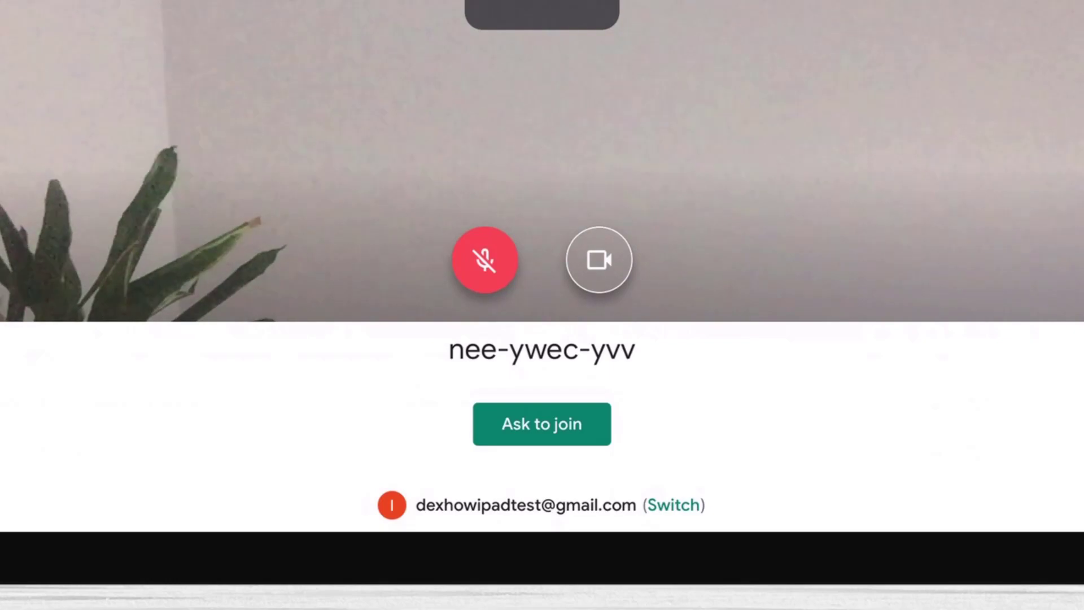
{"action": "left_click", "coordinate": [542, 423]}
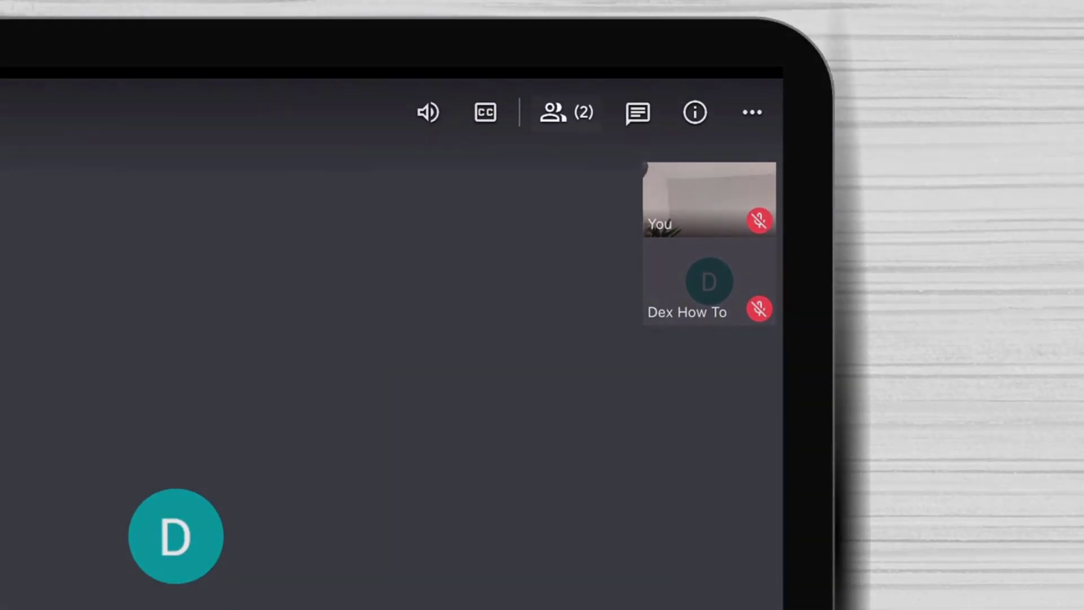
Switch on captions, open the People list, and pin your tile, then Dex How To's
{"action": "left_click", "coordinate": [637, 111]}
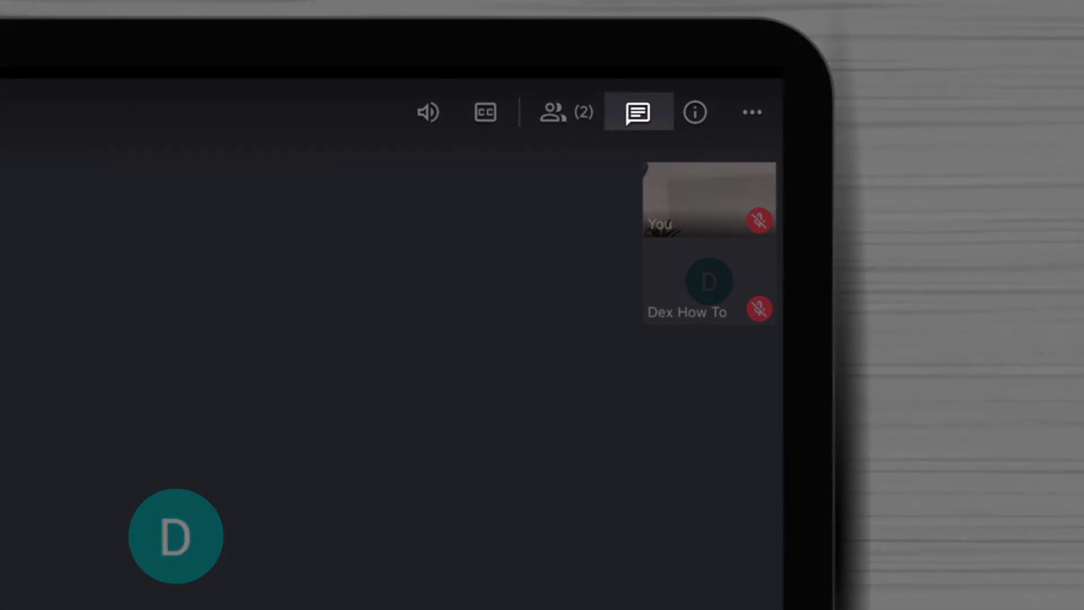
{"action": "left_click", "coordinate": [636, 111]}
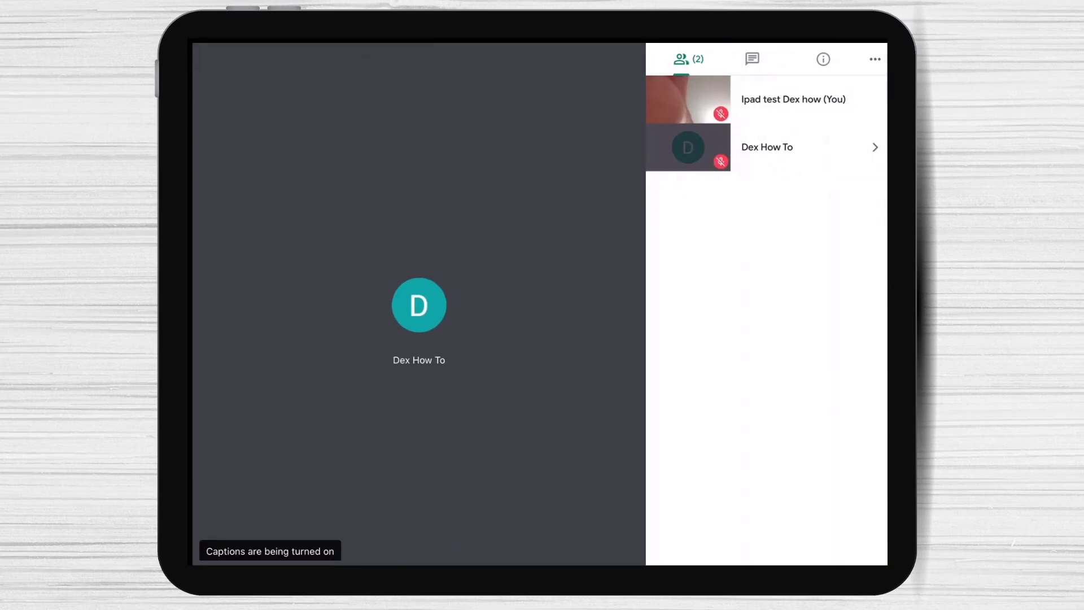
{"action": "left_click", "coordinate": [687, 100]}
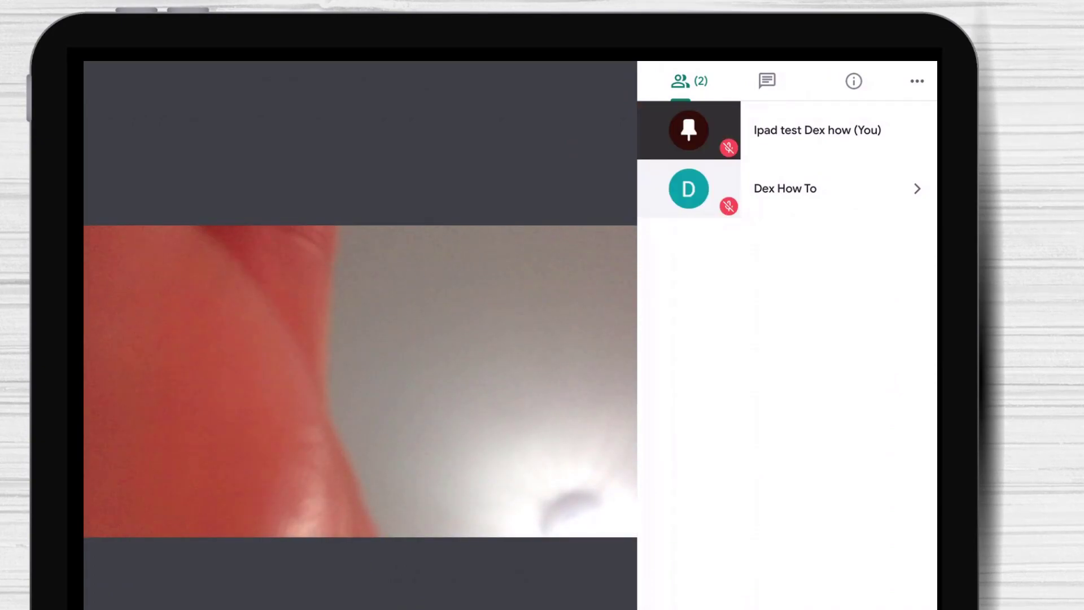
{"action": "left_click", "coordinate": [688, 188]}
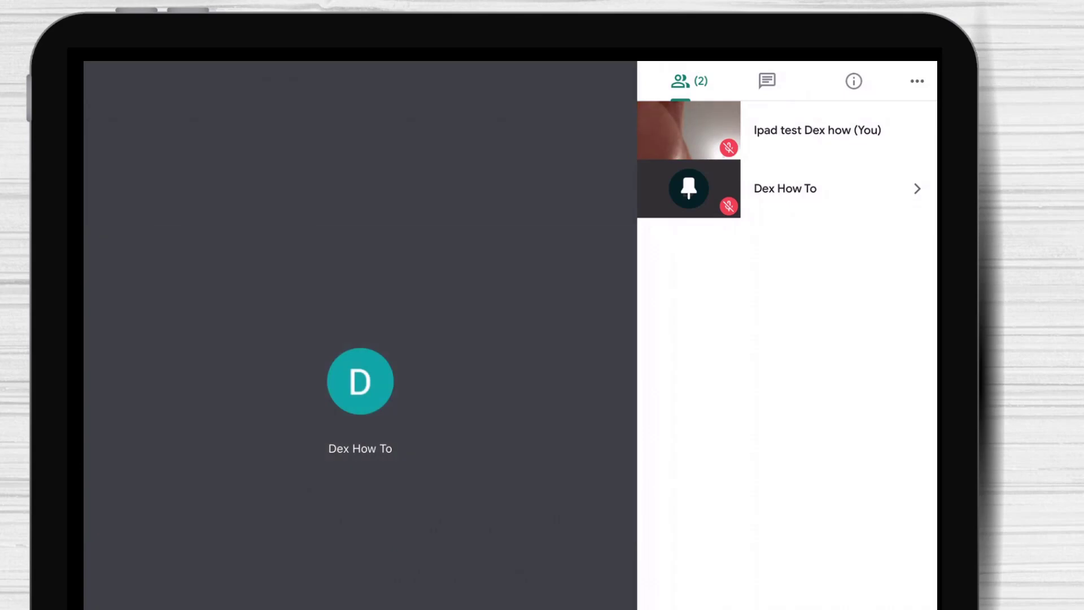
Send a 'Test' message in chat, view the joining info, and close the panel
{"action": "left_click", "coordinate": [766, 81]}
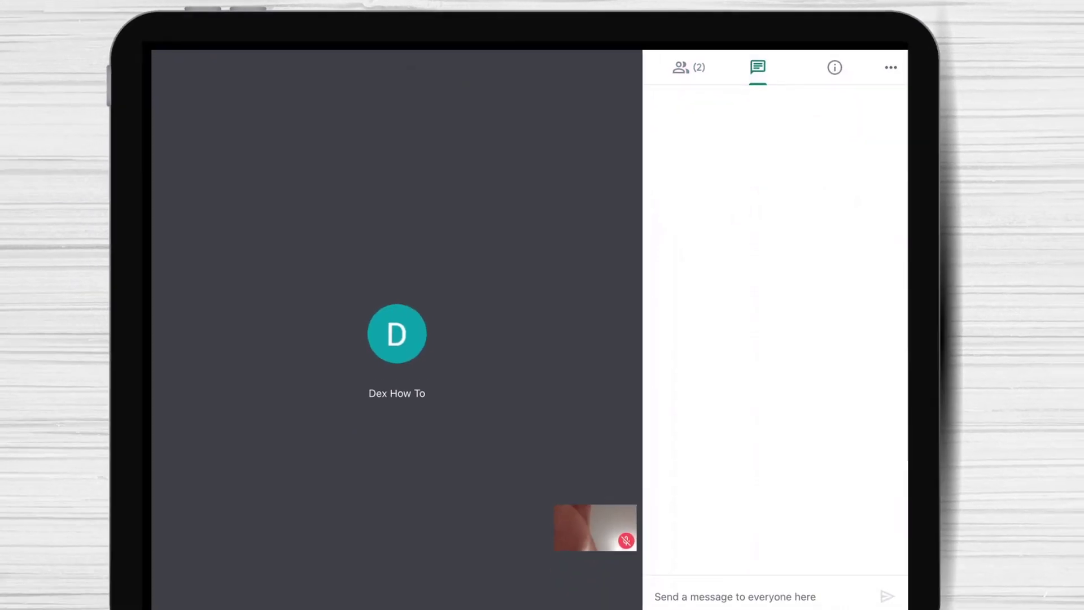
{"action": "left_click", "coordinate": [732, 596]}
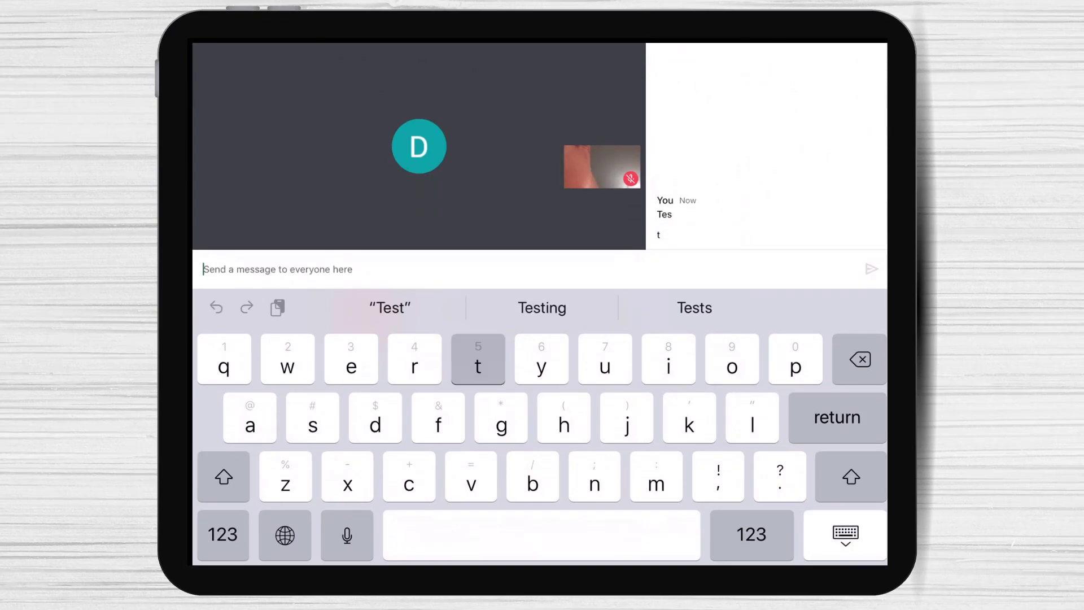
{"action": "left_click", "coordinate": [822, 58]}
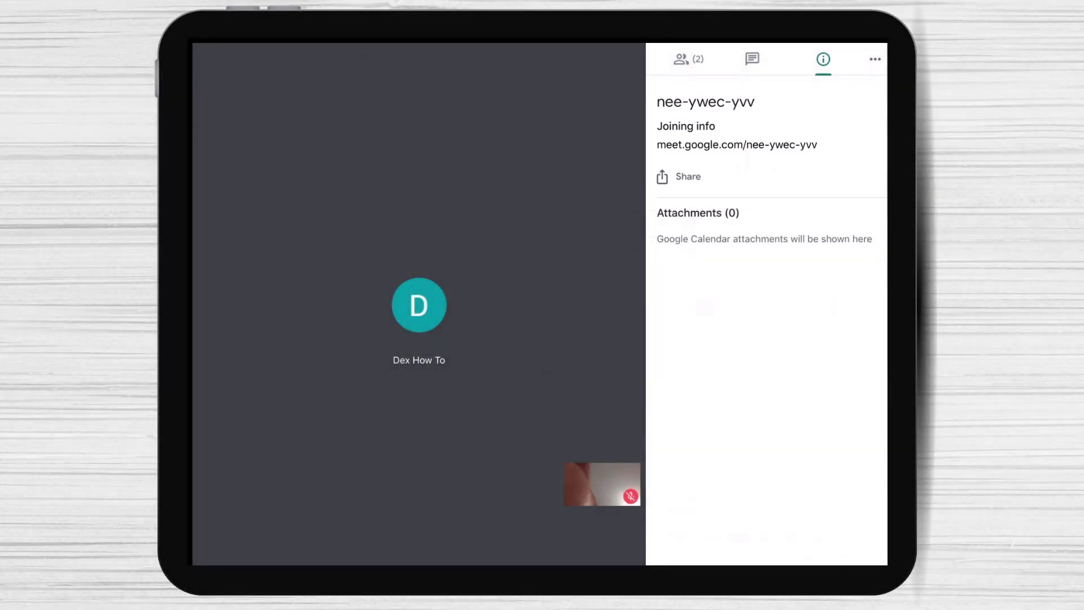
{"action": "left_click", "coordinate": [874, 59]}
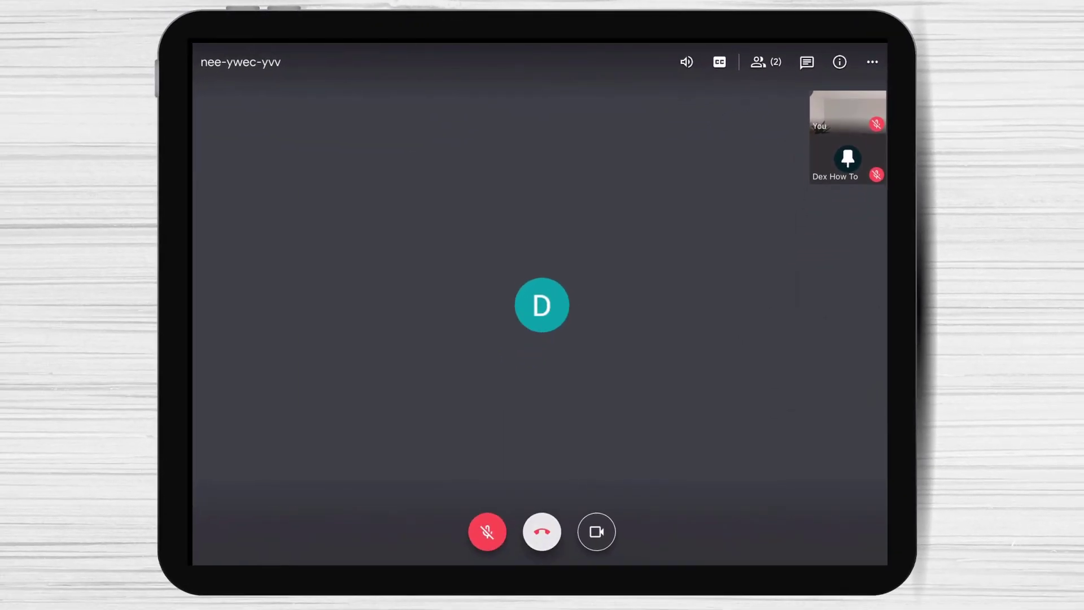
Hang up the nee-ywec-yvv call to return to the home screen
{"action": "left_click", "coordinate": [541, 531]}
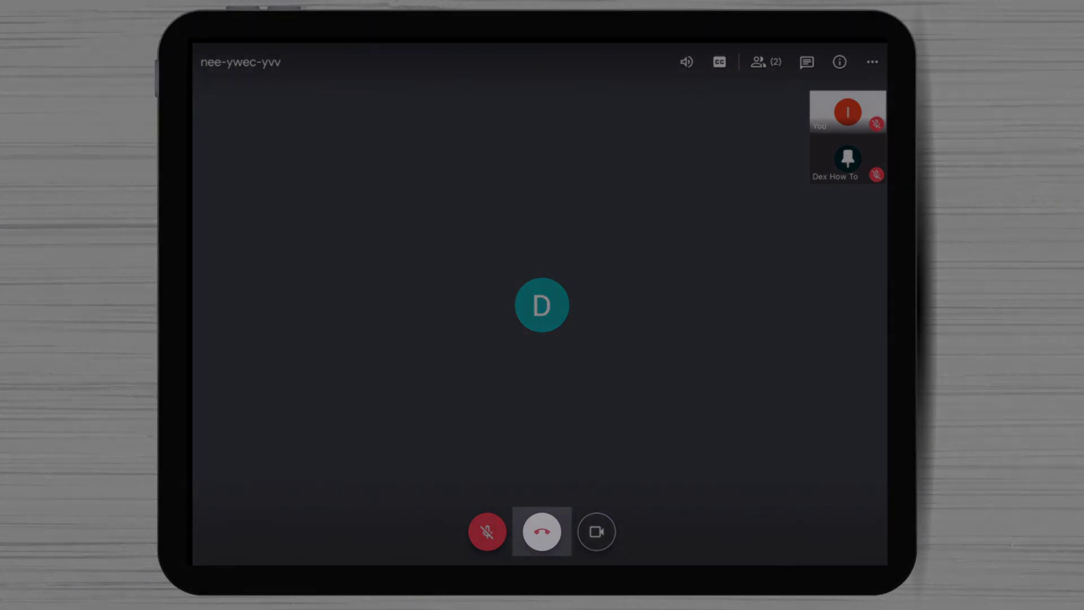
{"action": "left_click", "coordinate": [541, 531]}
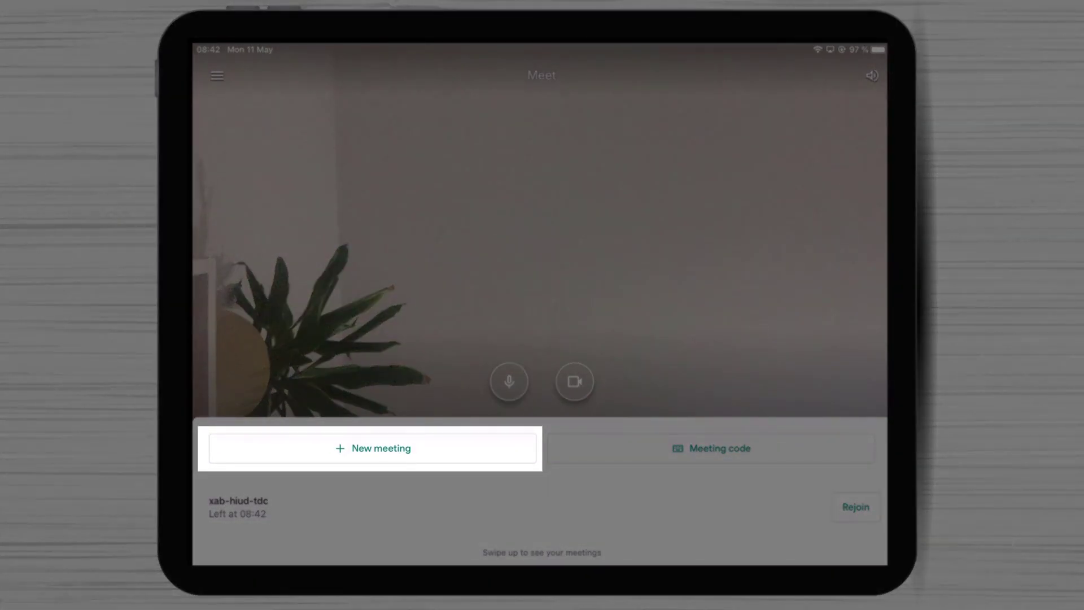
Start new meeting xag-ukaf-shb and view its joining info
{"action": "left_click", "coordinate": [372, 447]}
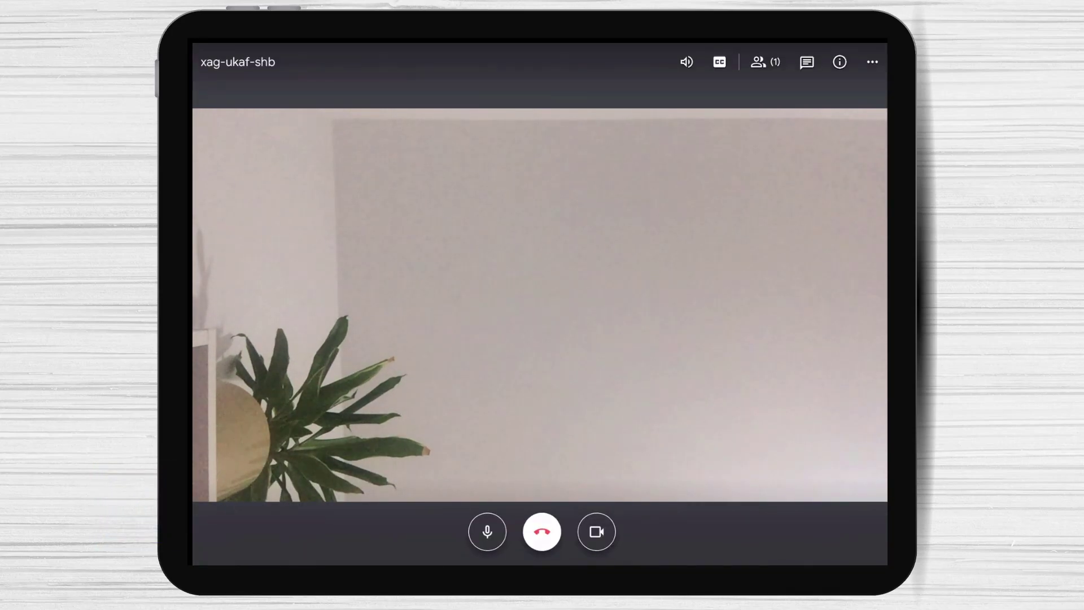
{"action": "left_click", "coordinate": [838, 62]}
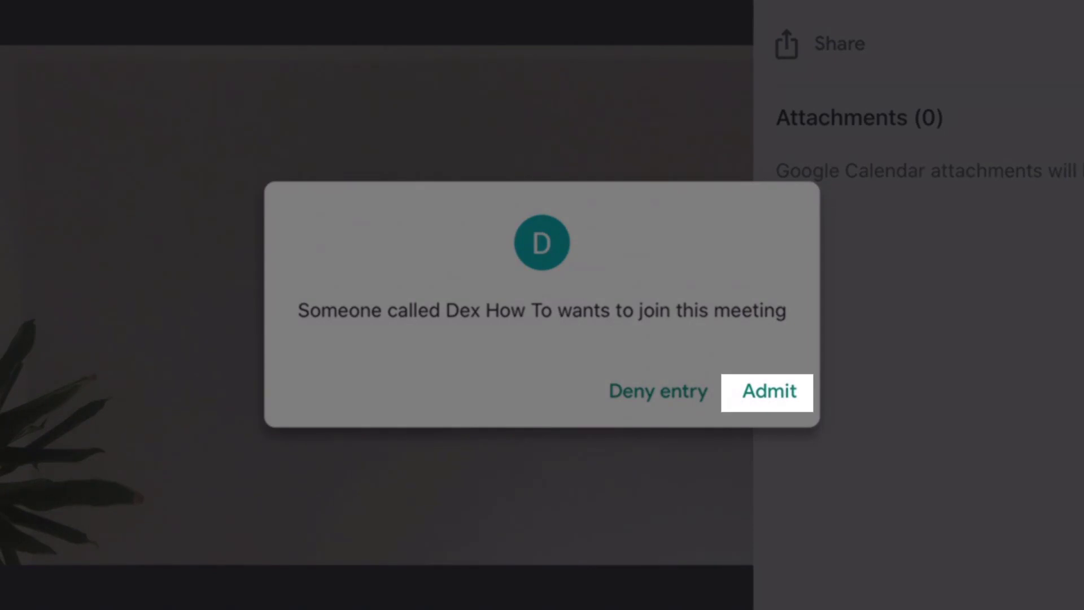
Admit Dex How To, then open their options in the People tab
{"action": "left_click", "coordinate": [766, 392]}
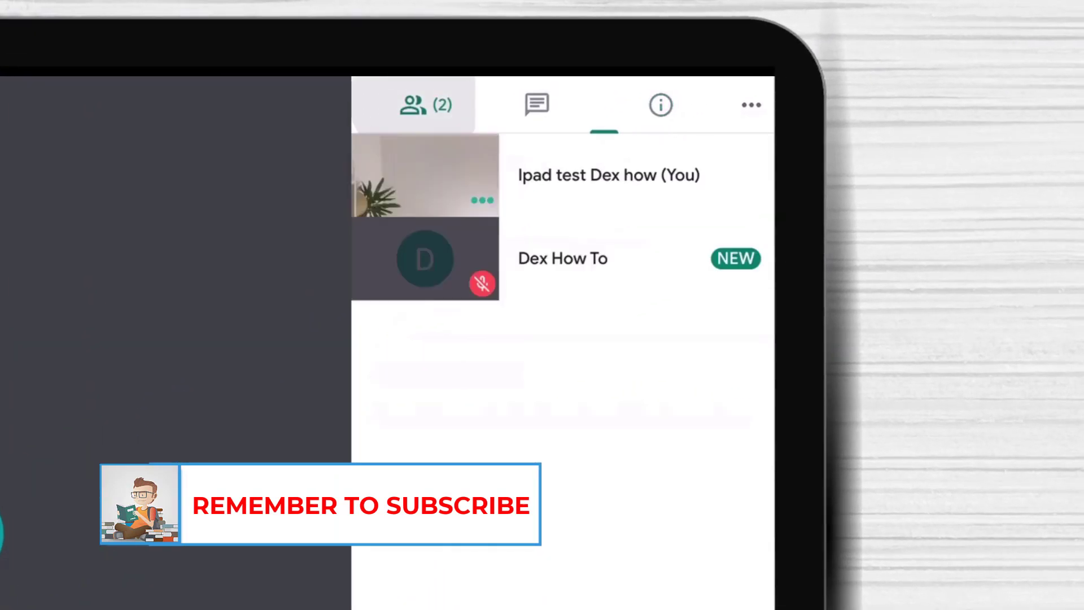
{"action": "left_click", "coordinate": [412, 105]}
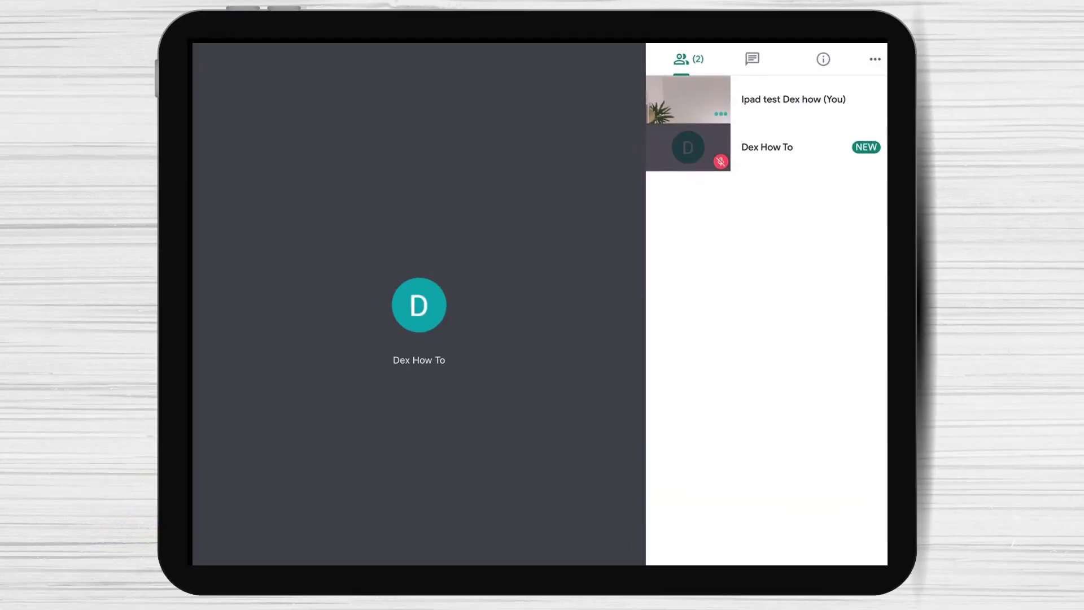
{"action": "left_click", "coordinate": [687, 99]}
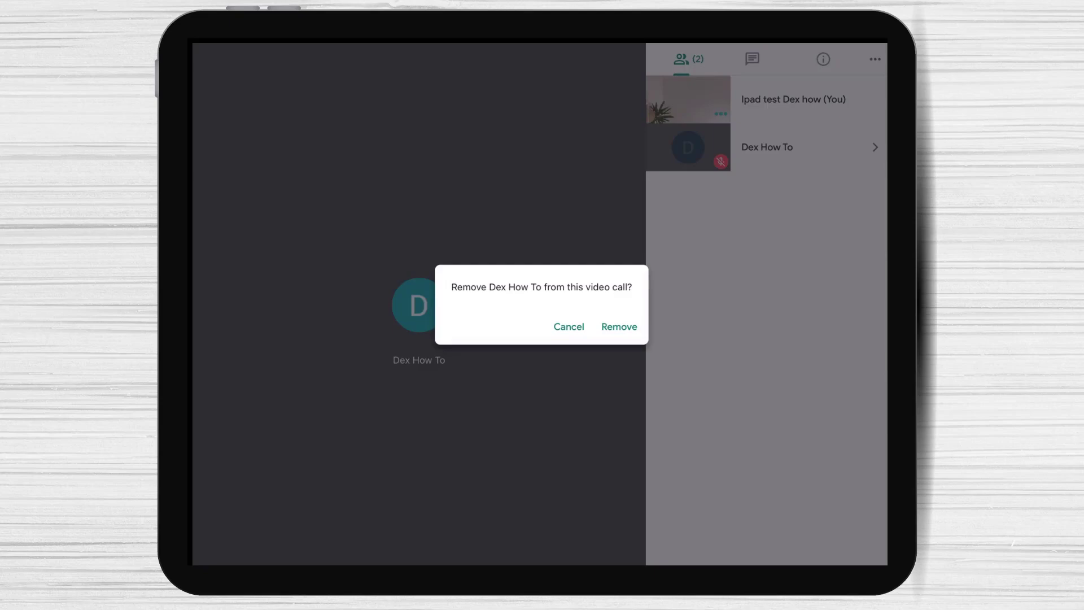
Confirm removing Dex How To from the meeting
{"action": "left_click", "coordinate": [618, 326]}
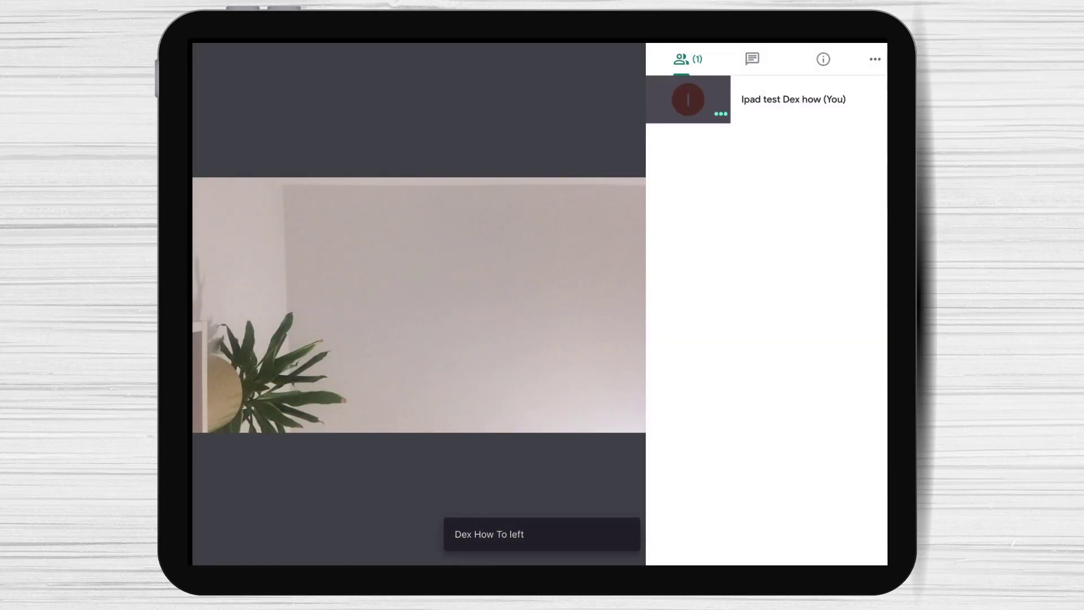